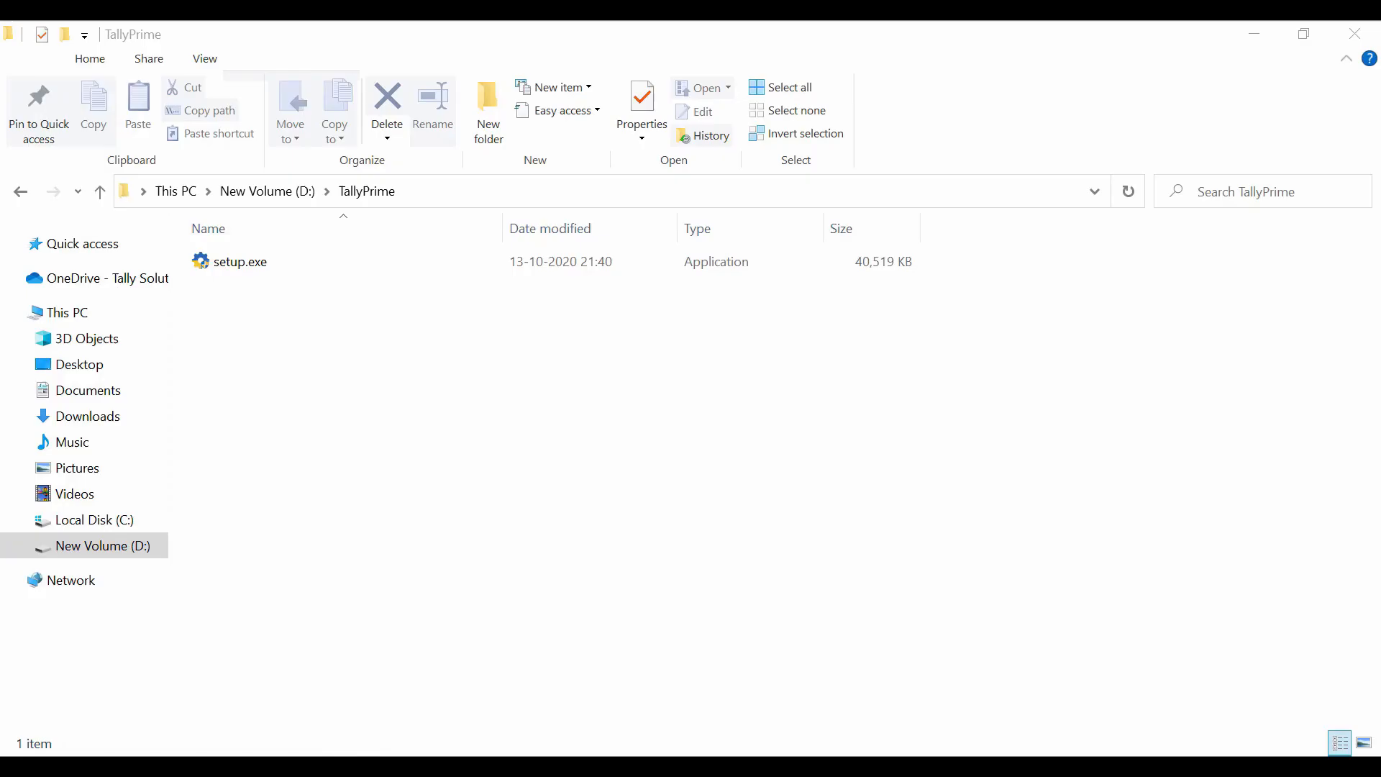
- Run setup.exe from the D: TallyPrime folder, install TallyPrime and start it
{"action": "left_click", "coordinate": [239, 262]}
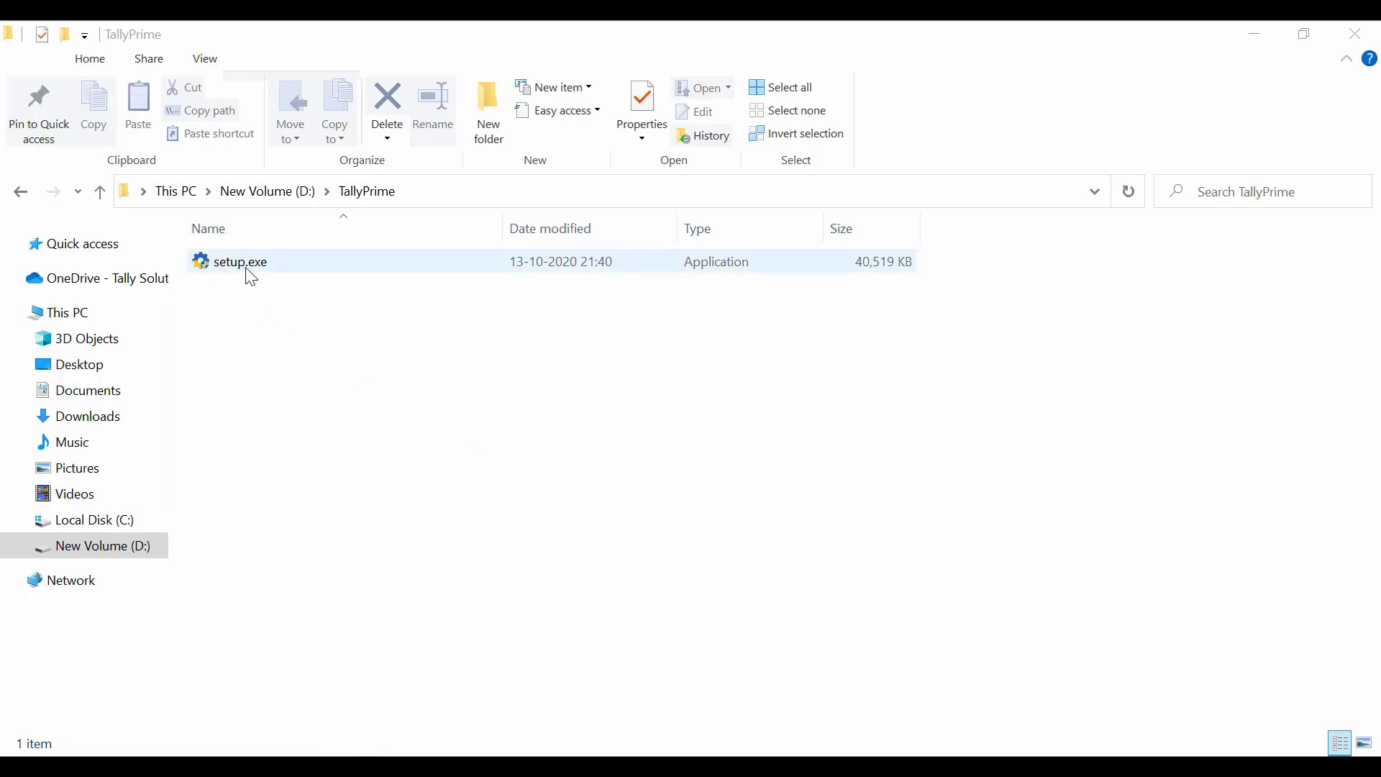
{"action": "double_click", "coordinate": [239, 262]}
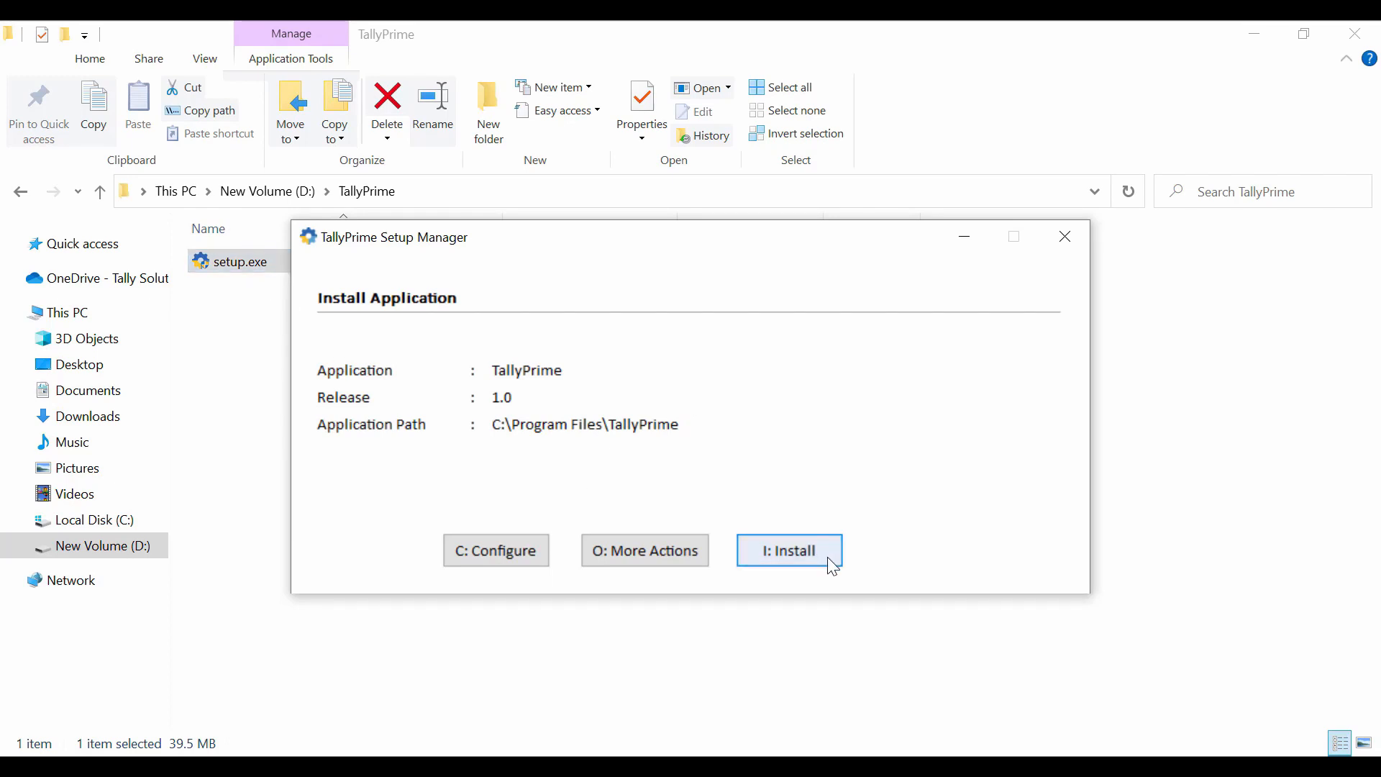
{"action": "left_click", "coordinate": [788, 550]}
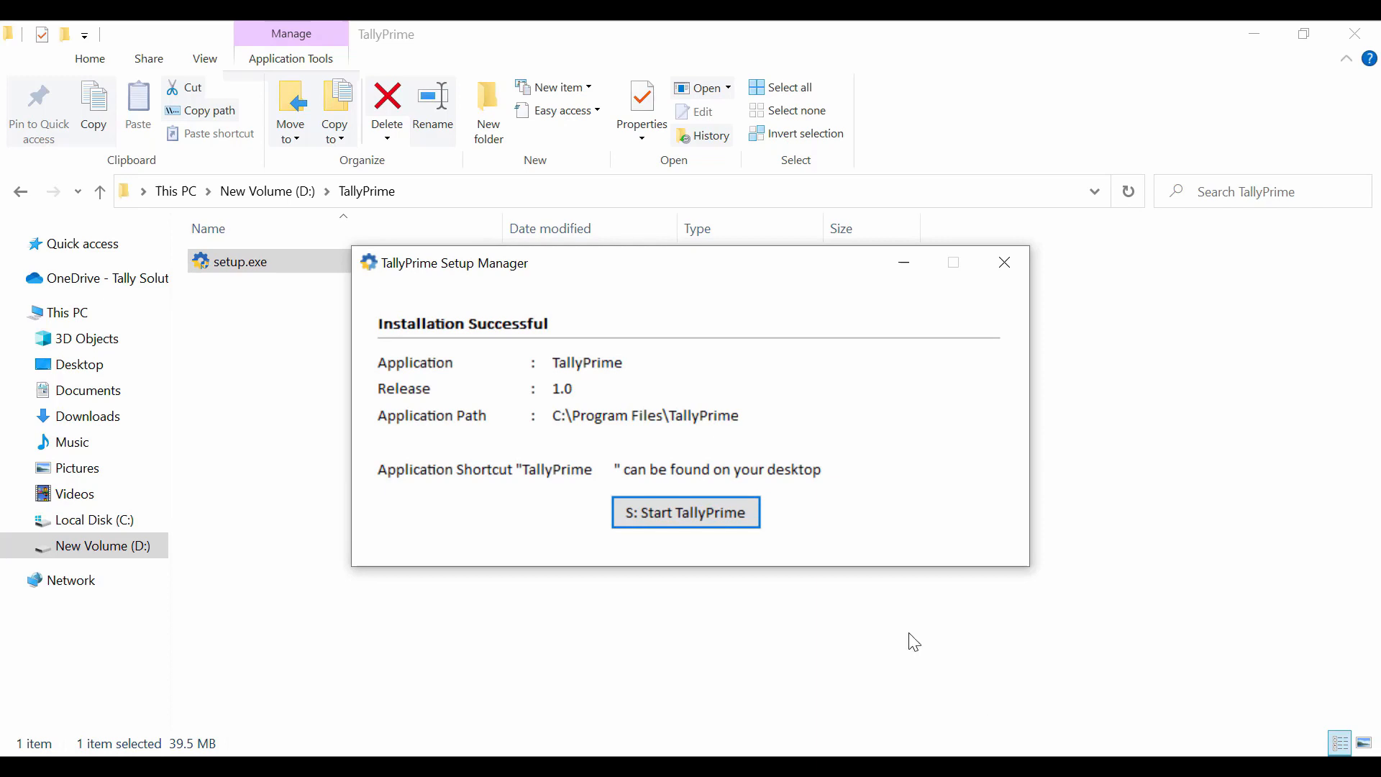
{"action": "left_click", "coordinate": [685, 512]}
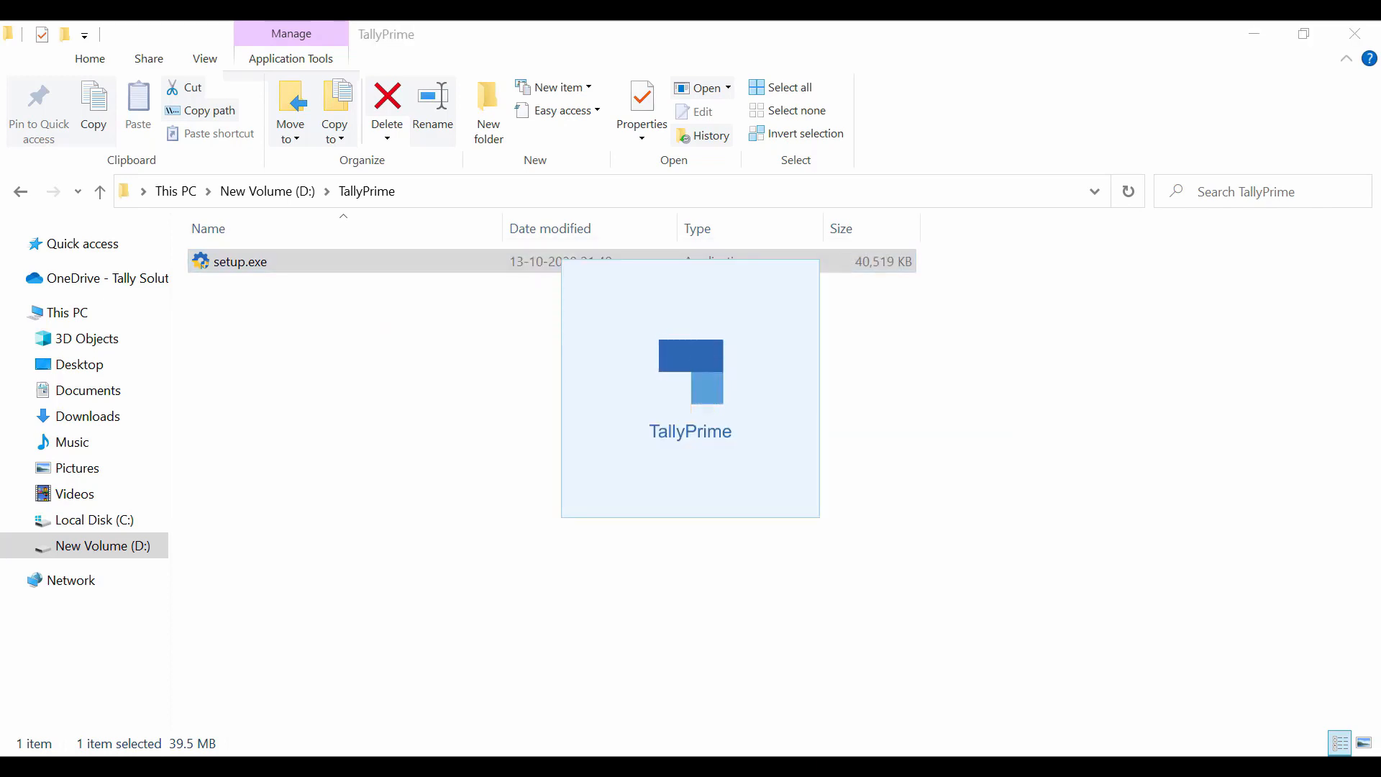
{"action": "double_click", "coordinate": [238, 260]}
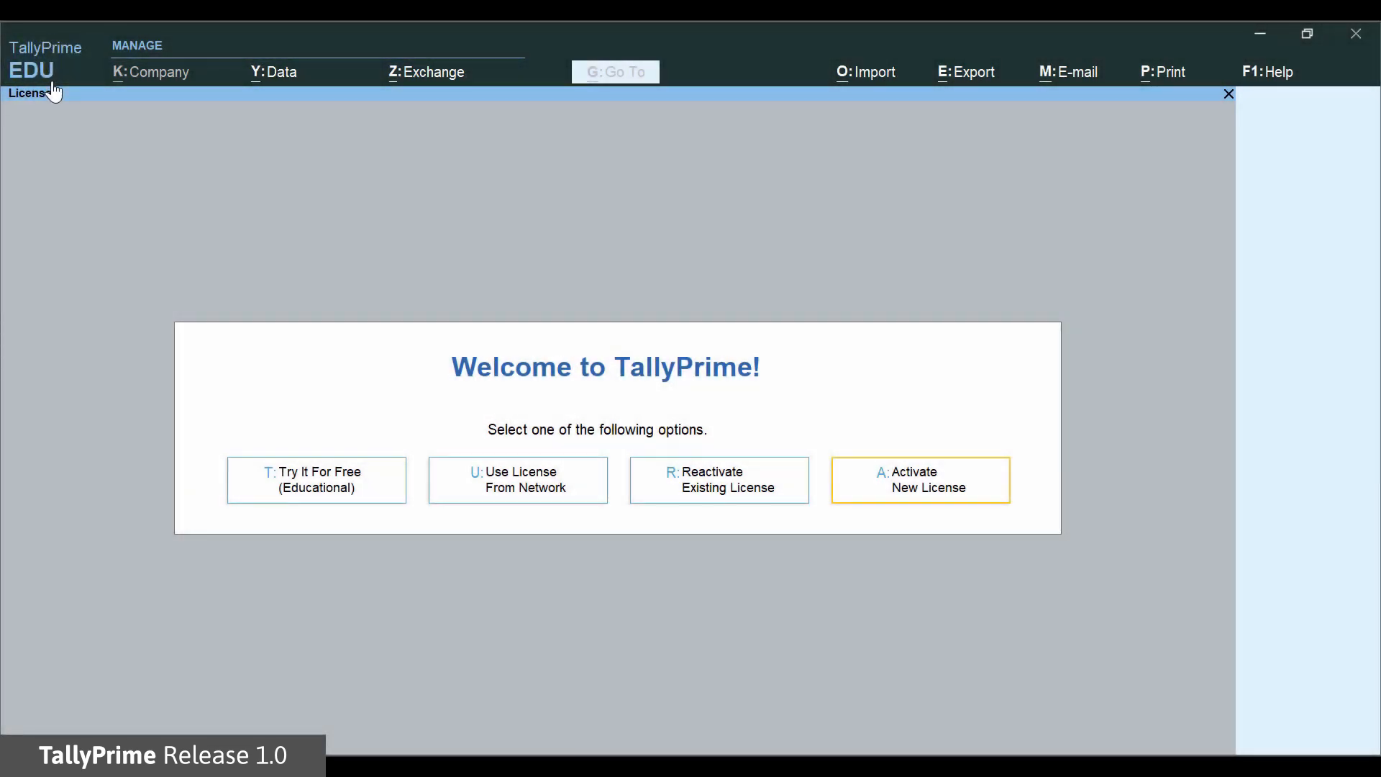
{"action": "mouse_move", "coordinate": [989, 512]}
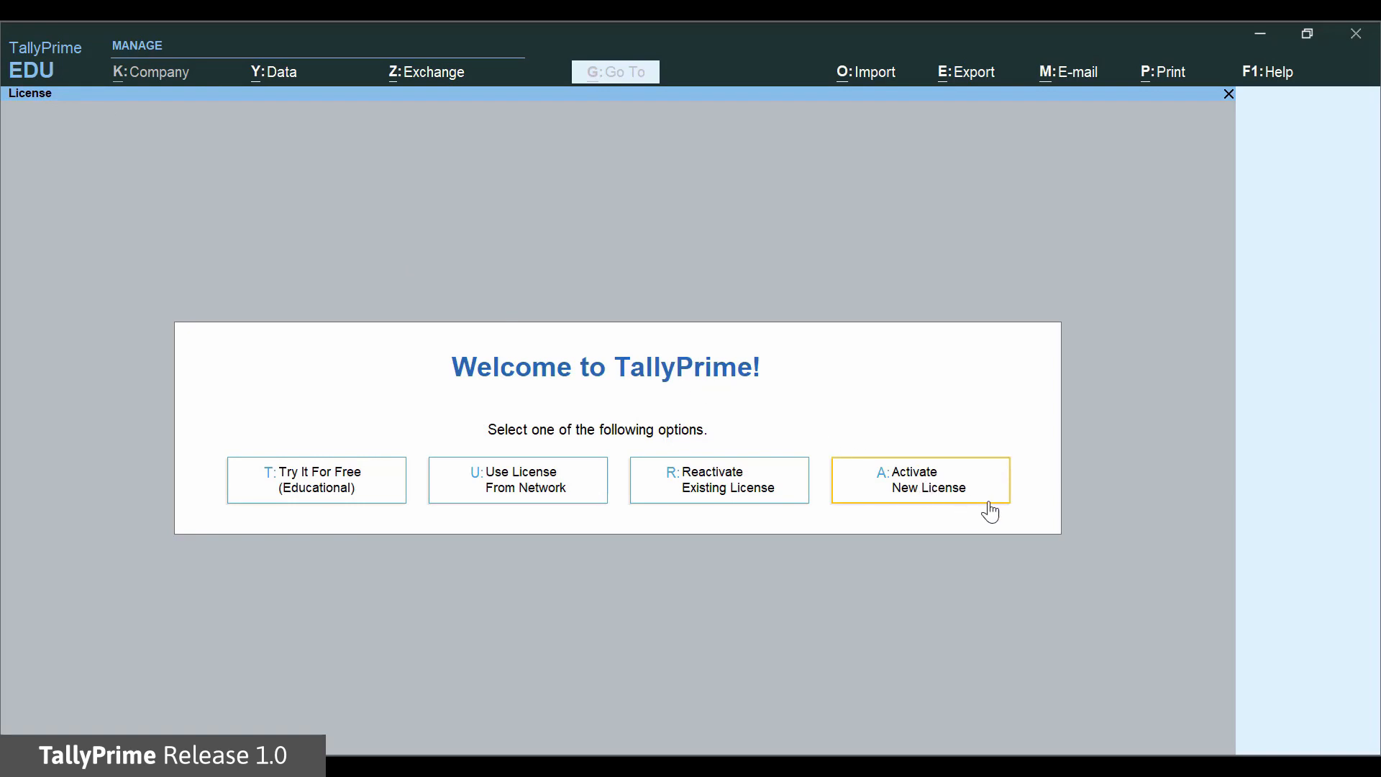
{"action": "left_click", "coordinate": [921, 480]}
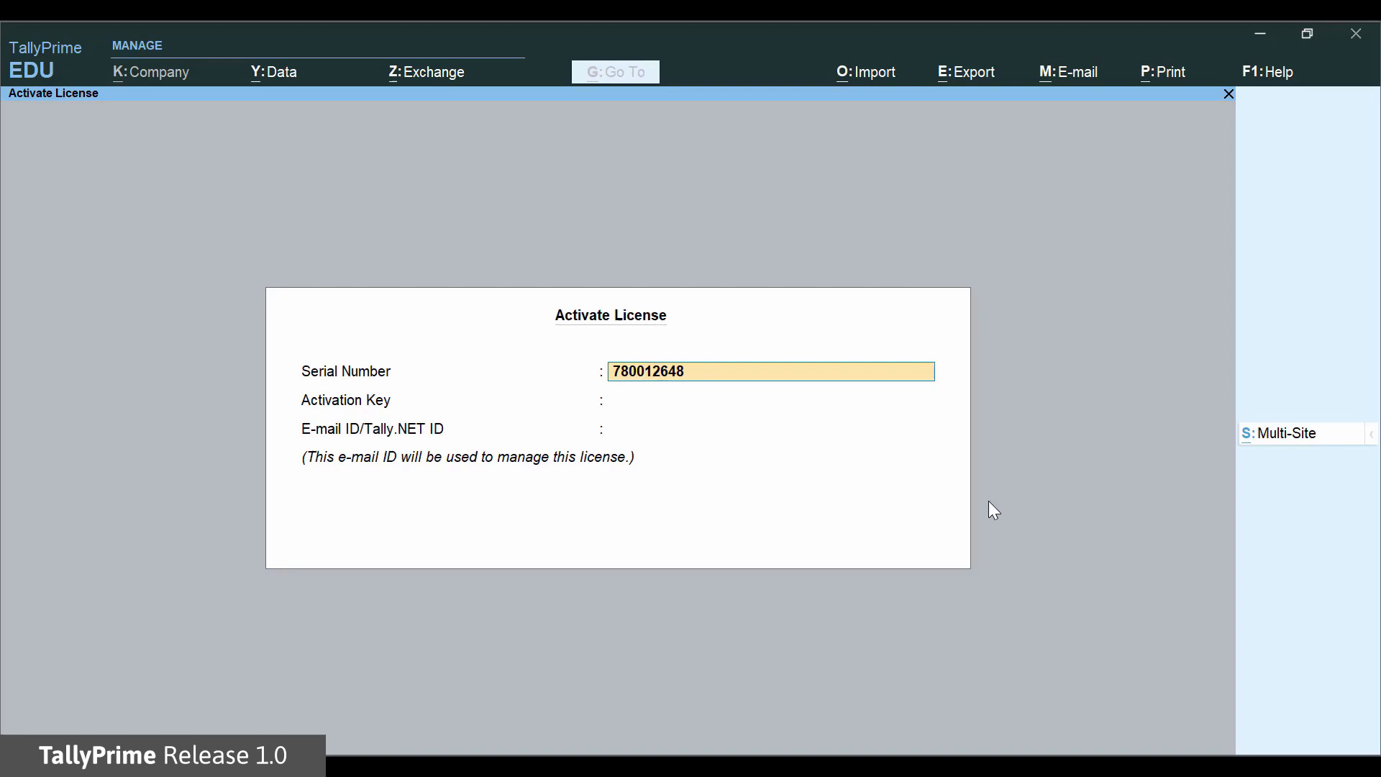
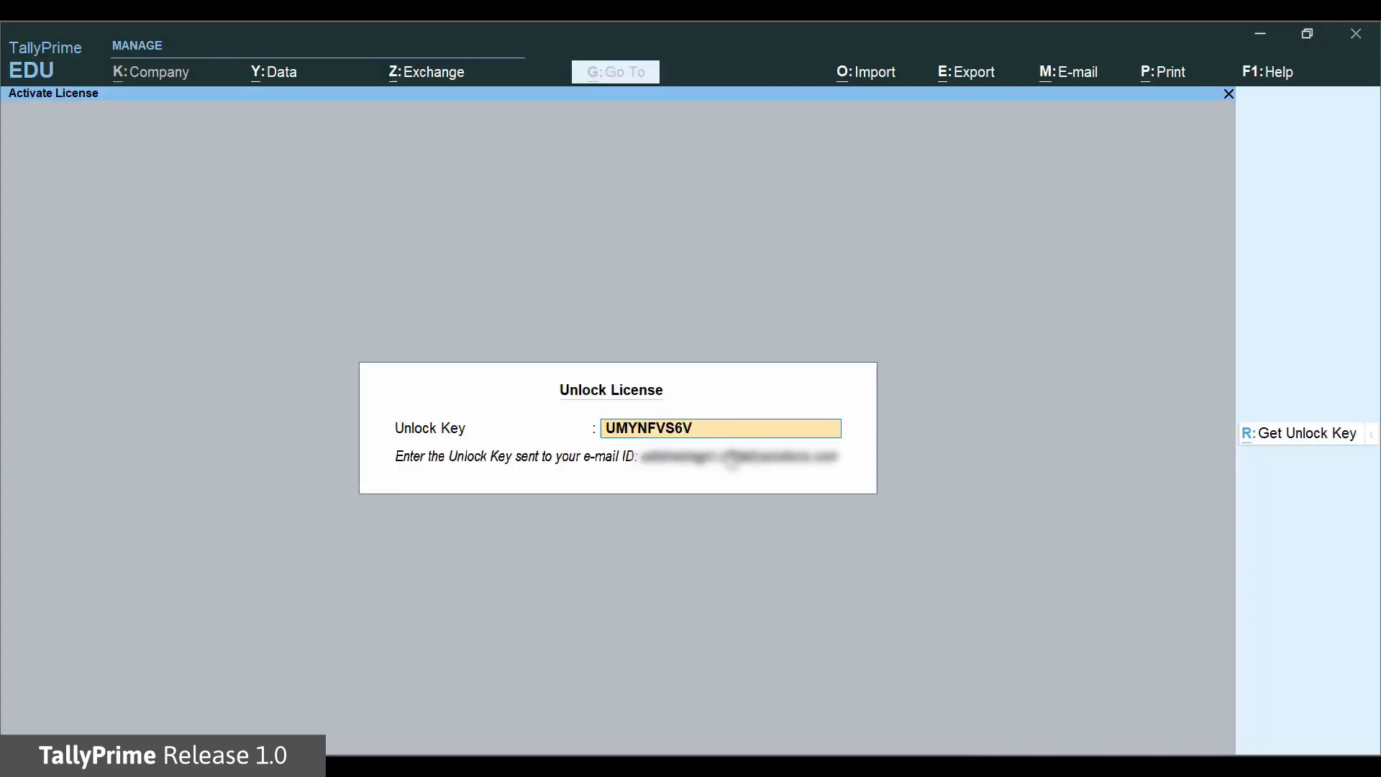
{"action": "key", "text": "enter"}
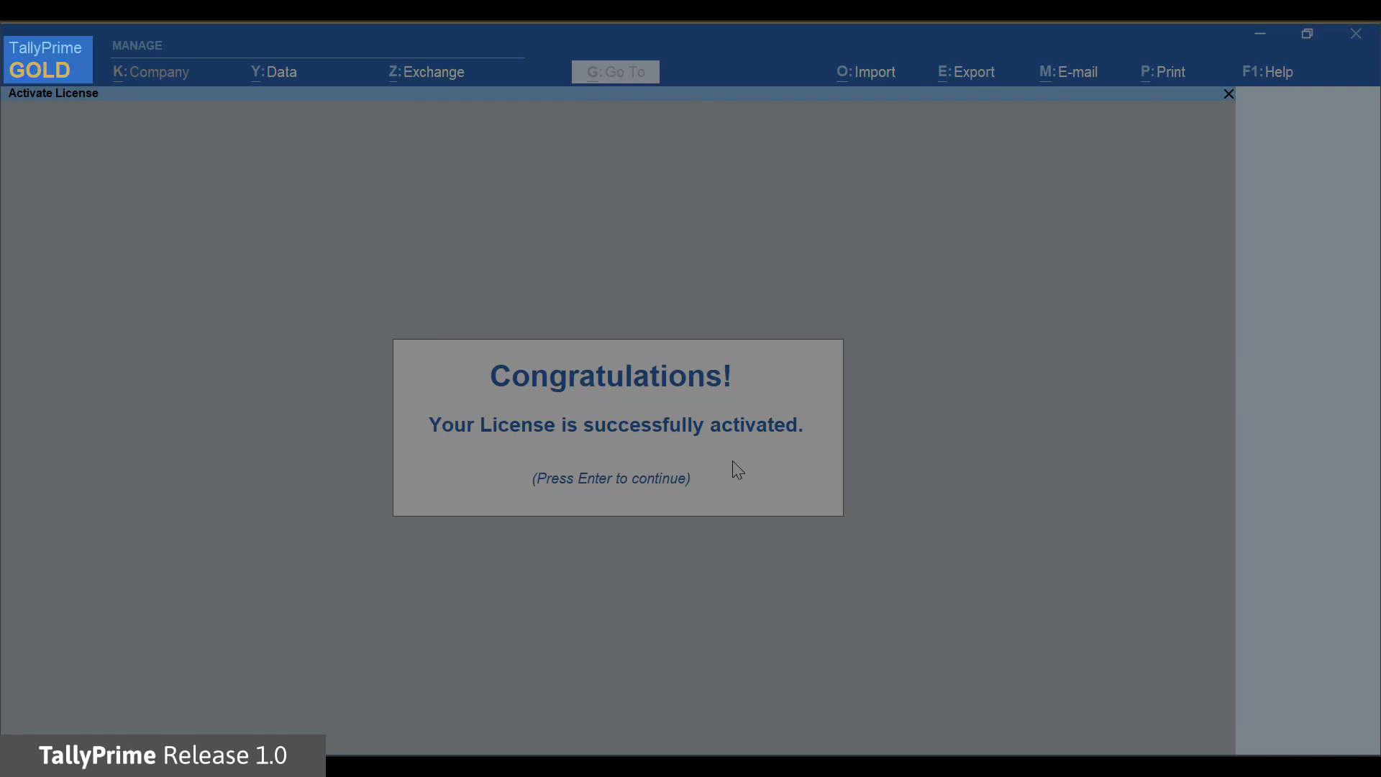
{"action": "key", "text": "enter"}
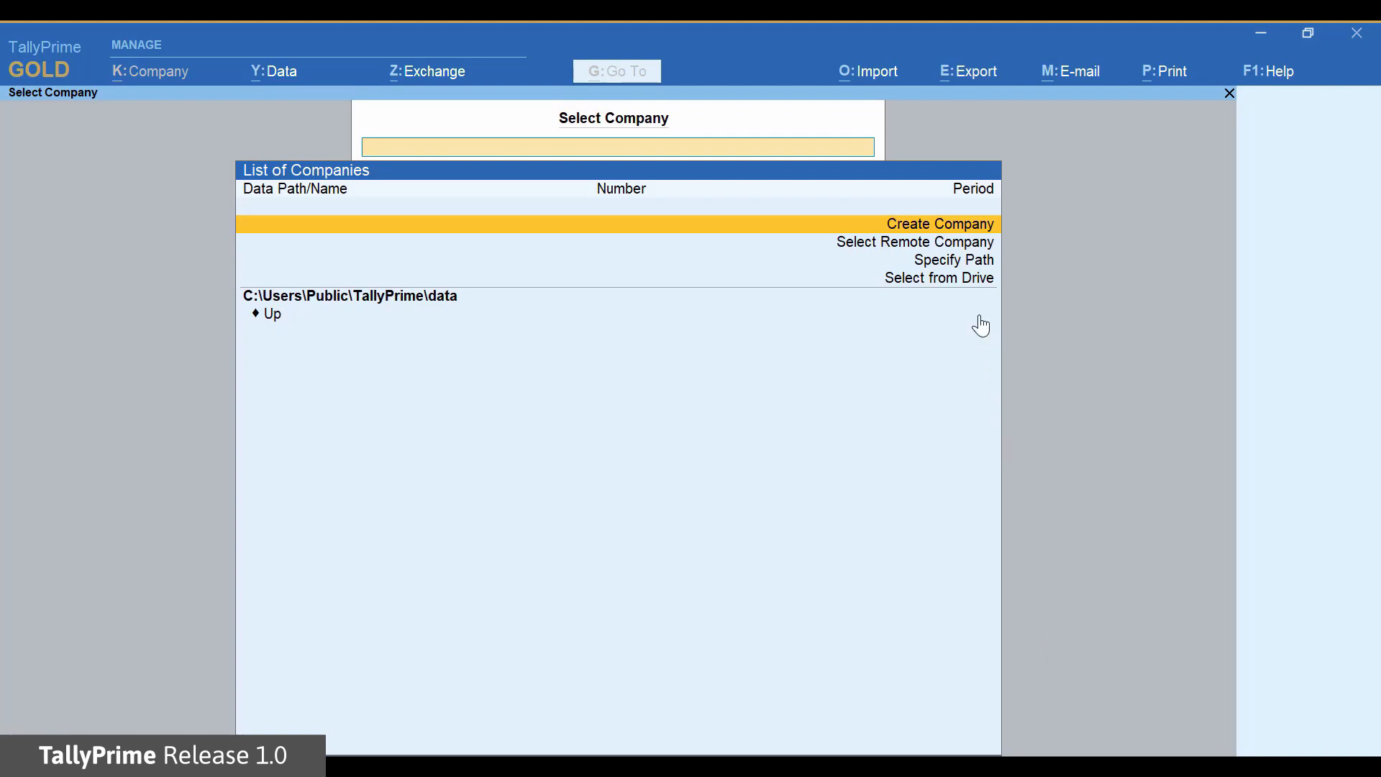
{"action": "left_click", "coordinate": [940, 223]}
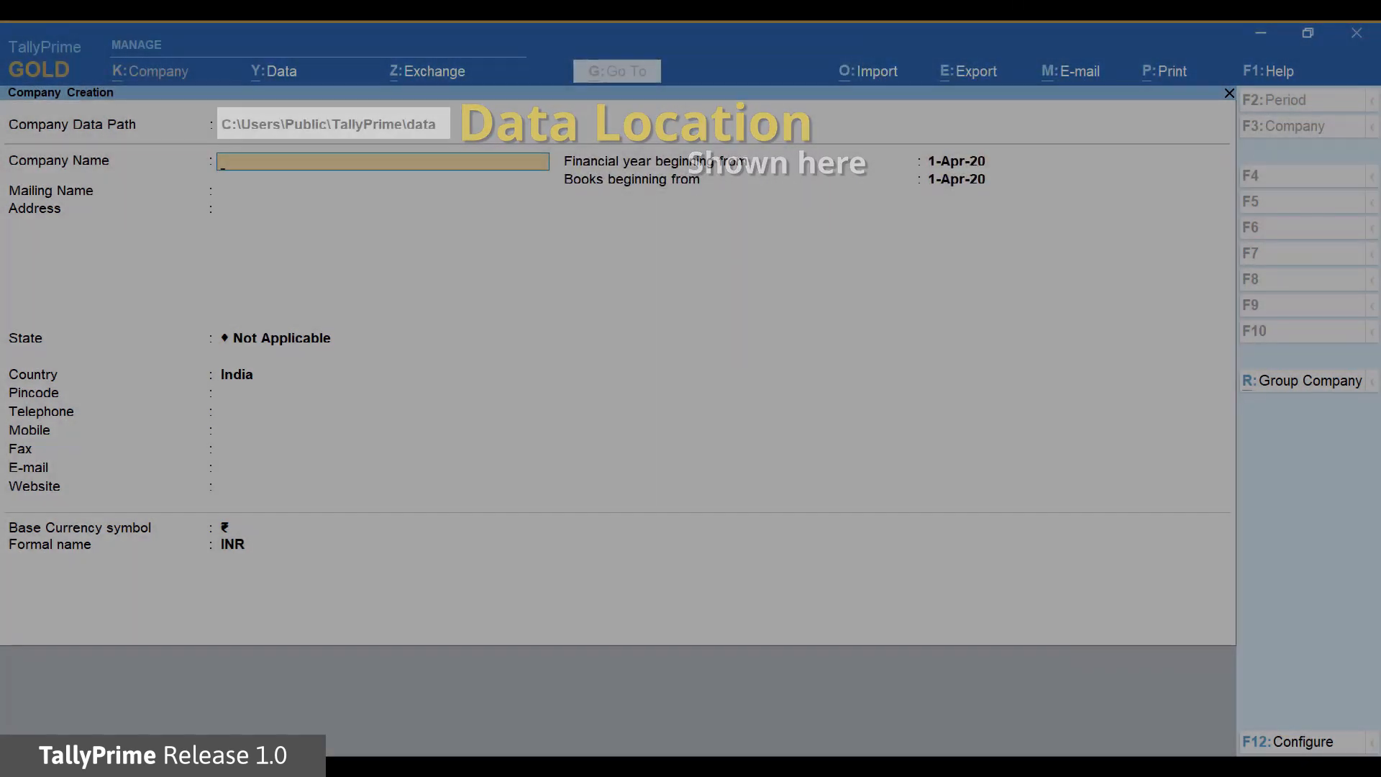
{"action": "type", "text": "National Enterprises"}
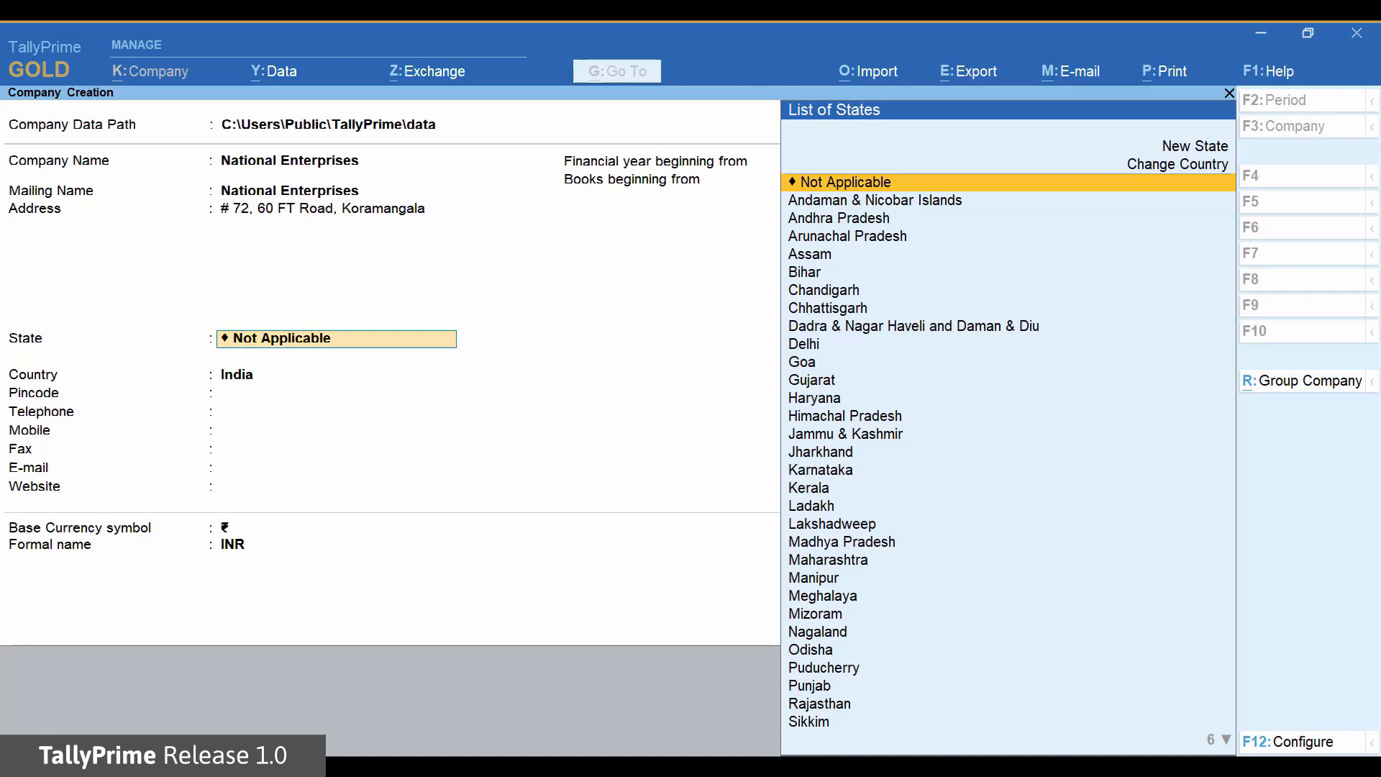
{"action": "left_click", "coordinate": [820, 469]}
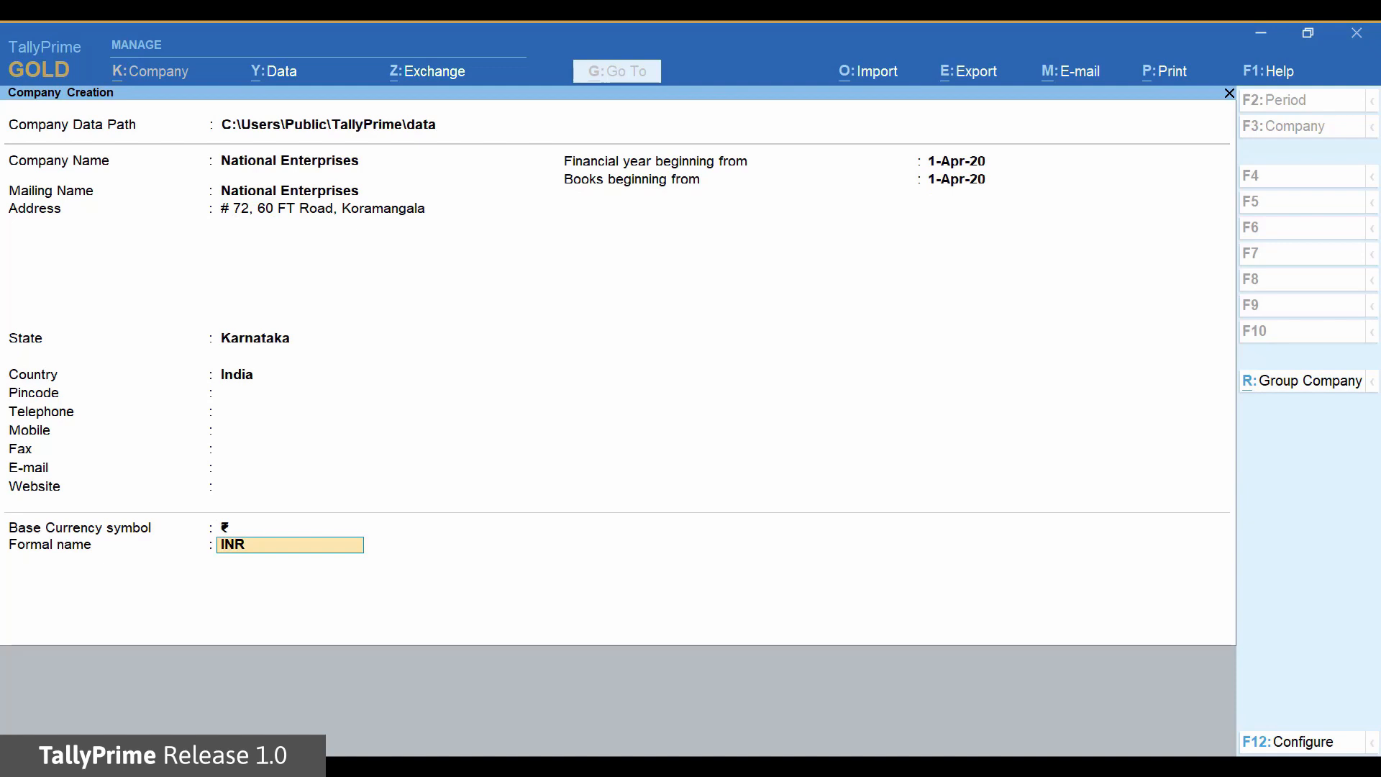
{"action": "key", "text": "enter"}
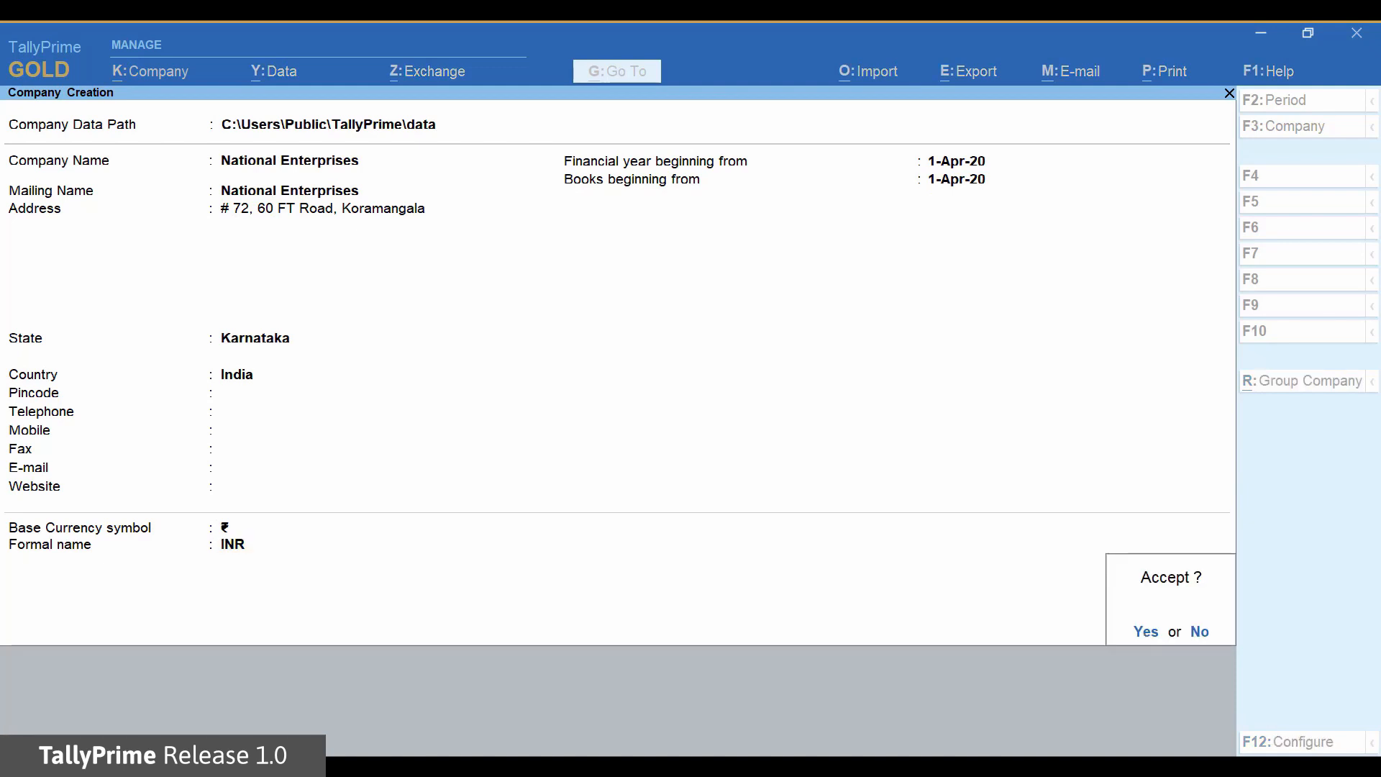
{"action": "left_click", "coordinate": [1145, 631]}
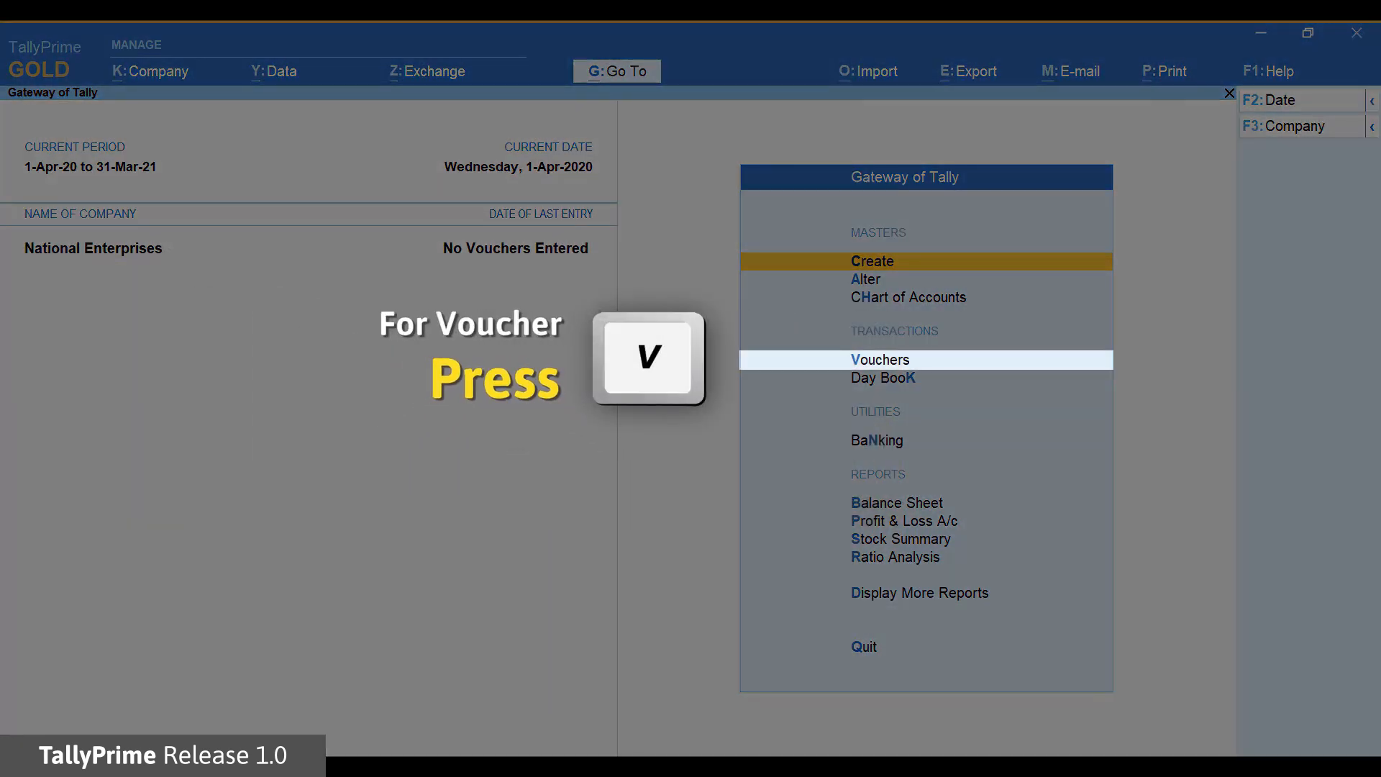
- Start a Sales voucher (V, F8) and set Cash as the Party A/c name
{"action": "key", "text": "V"}
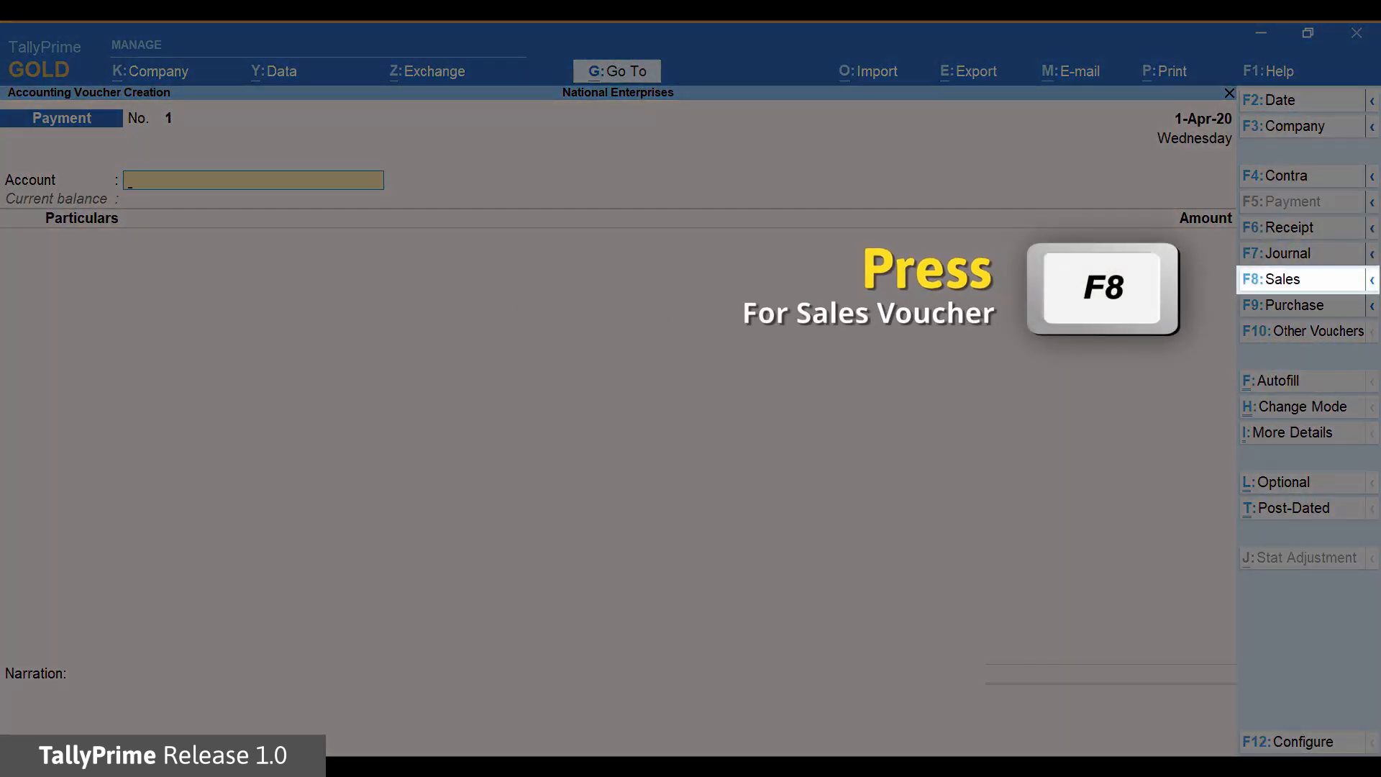
{"action": "key", "text": "f8"}
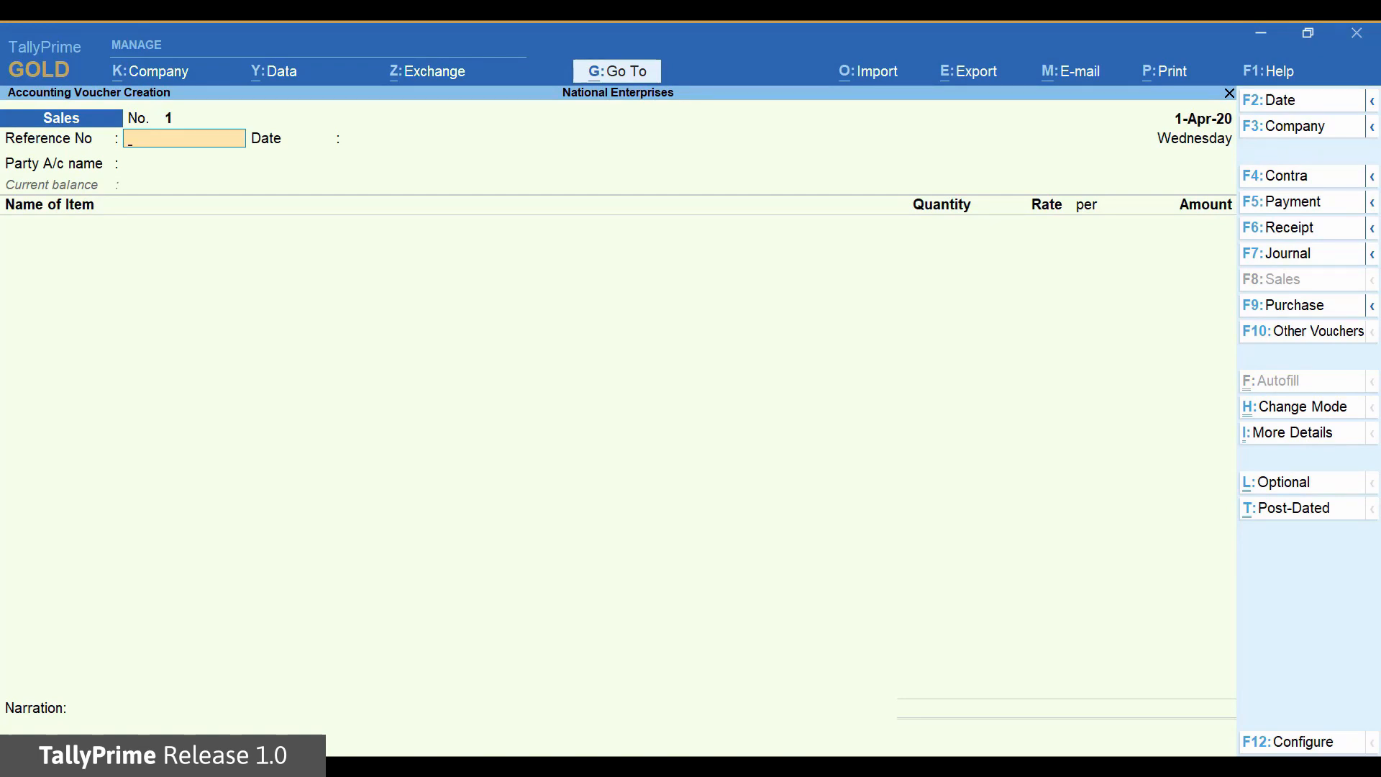
{"action": "left_click", "coordinate": [216, 162]}
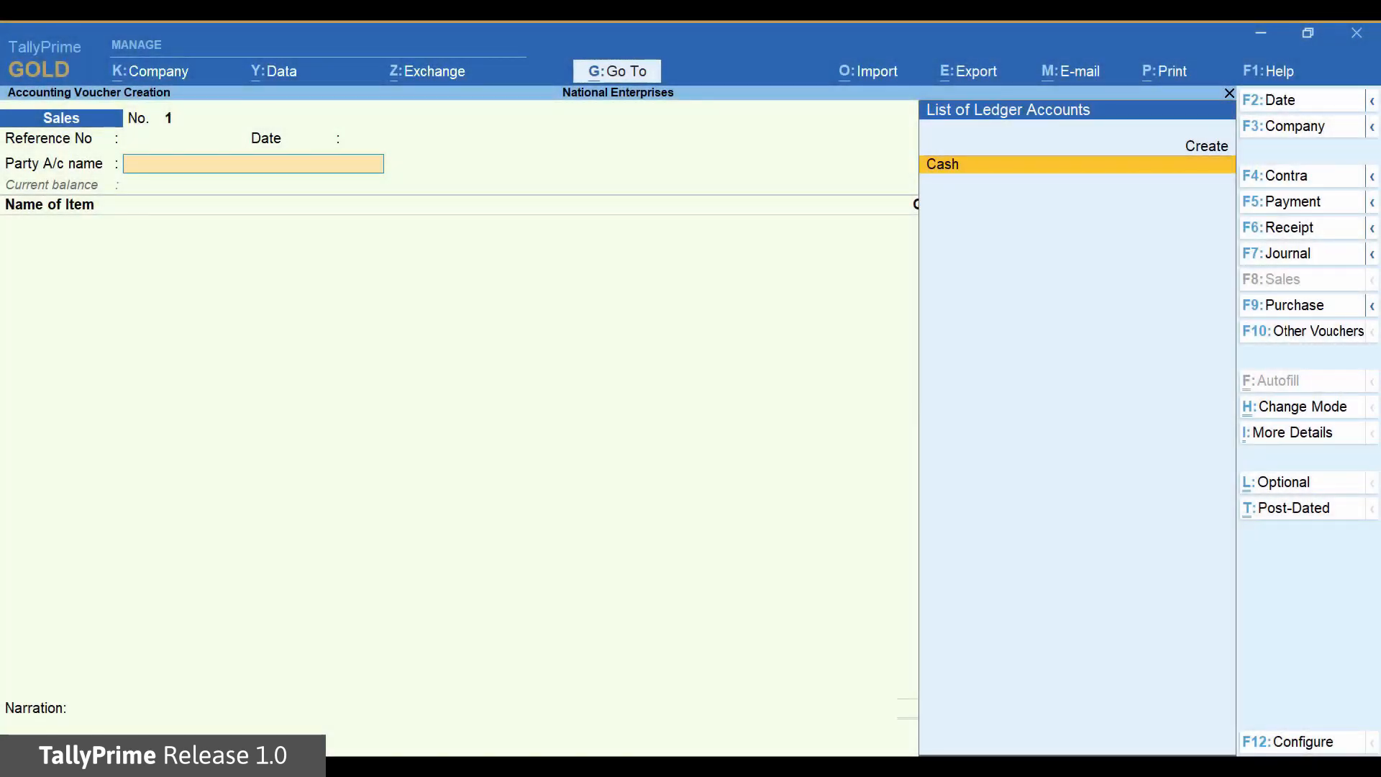
{"action": "left_click", "coordinate": [942, 164]}
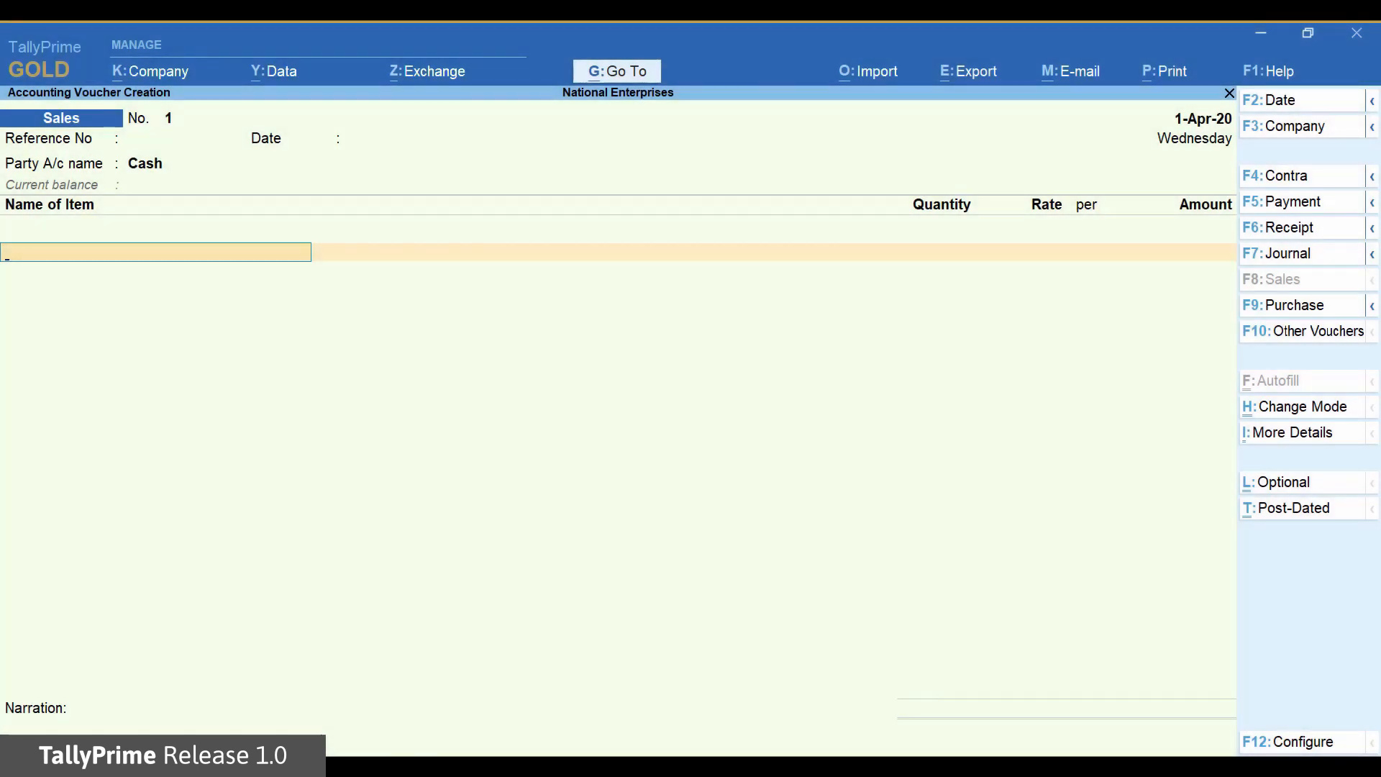
- Create stock item Honey 1kg with Units set to Not Applicable
{"action": "type", "text": "Hone"}
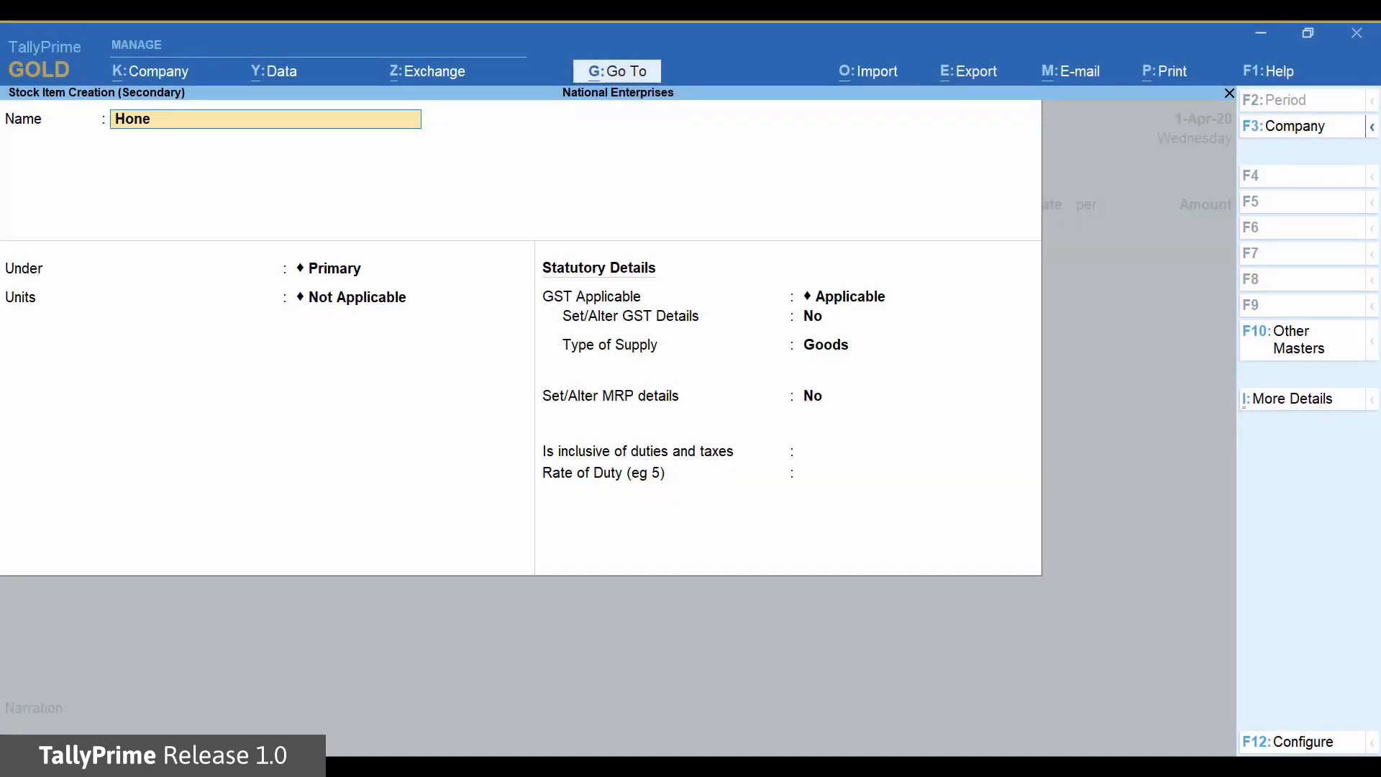
{"action": "type", "text": "Honey 1kg"}
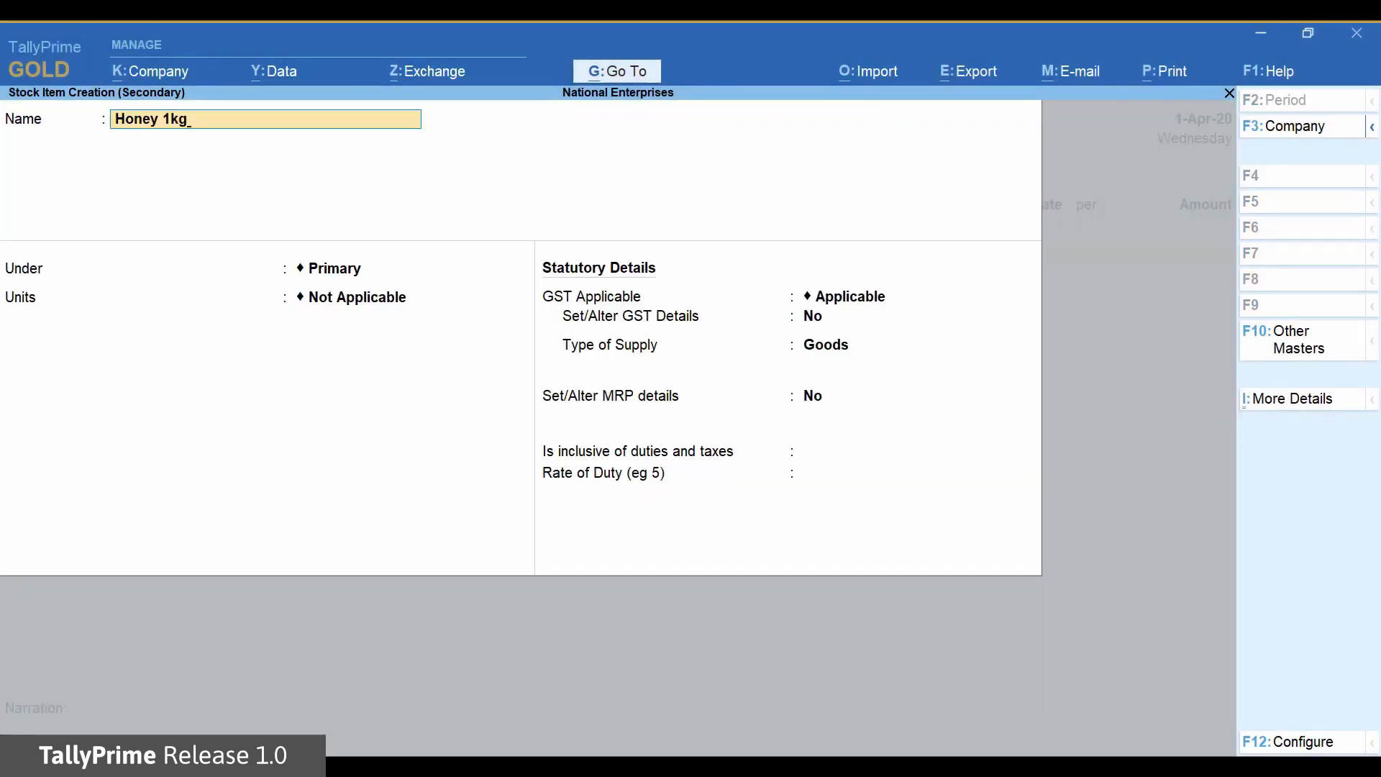
{"action": "left_click", "coordinate": [356, 296]}
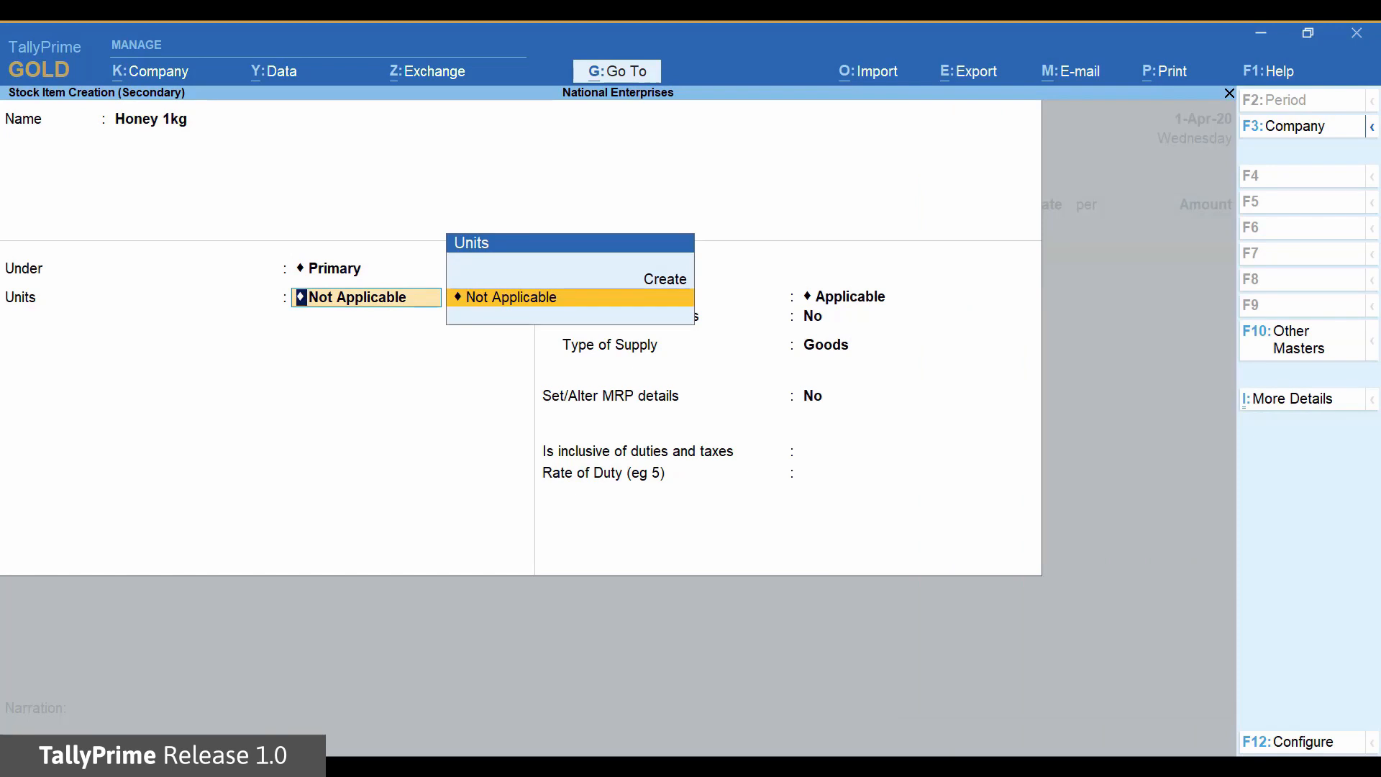
{"action": "left_click", "coordinate": [665, 279]}
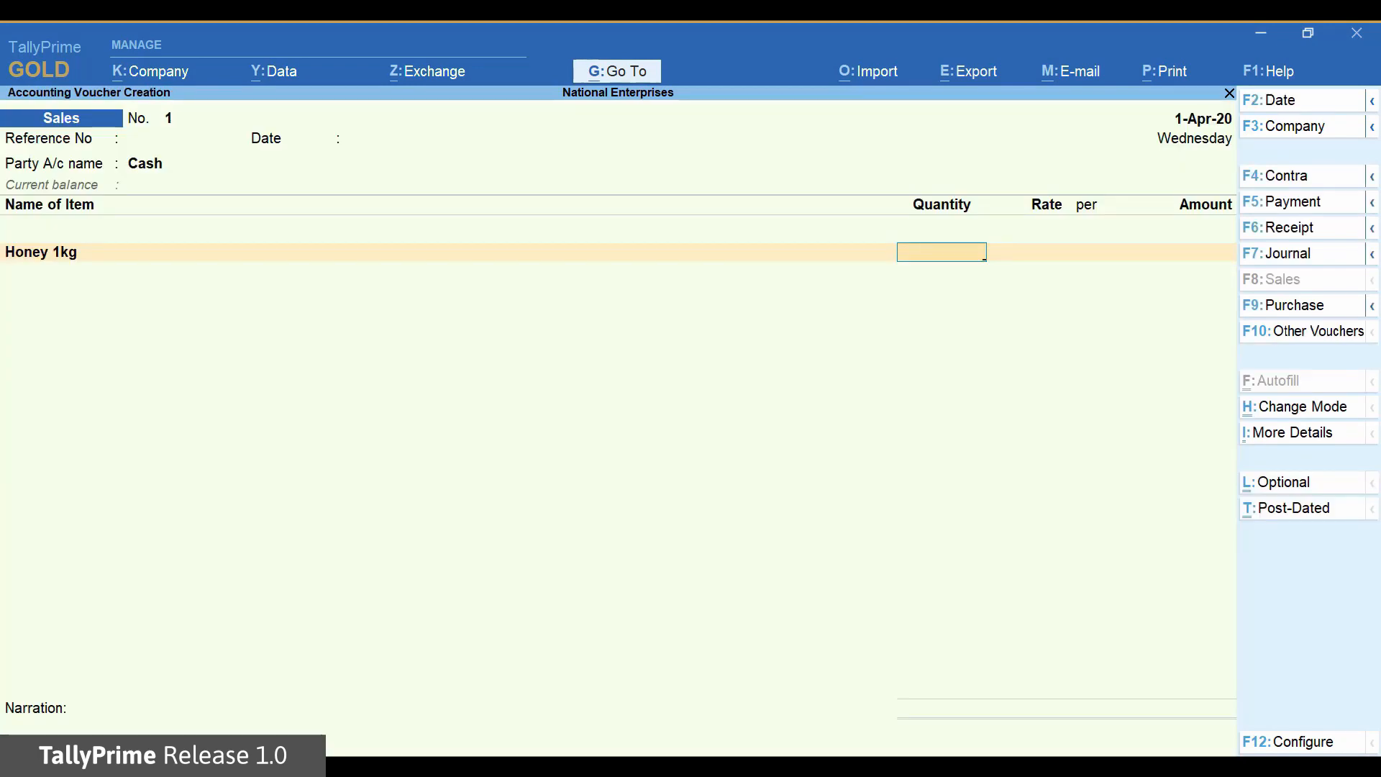
- Bill 2 units at 540 for 1,080, allocated to a new Sales ledger under Sales Accounts, up to the Accept prompt
{"action": "type", "text": "2"}
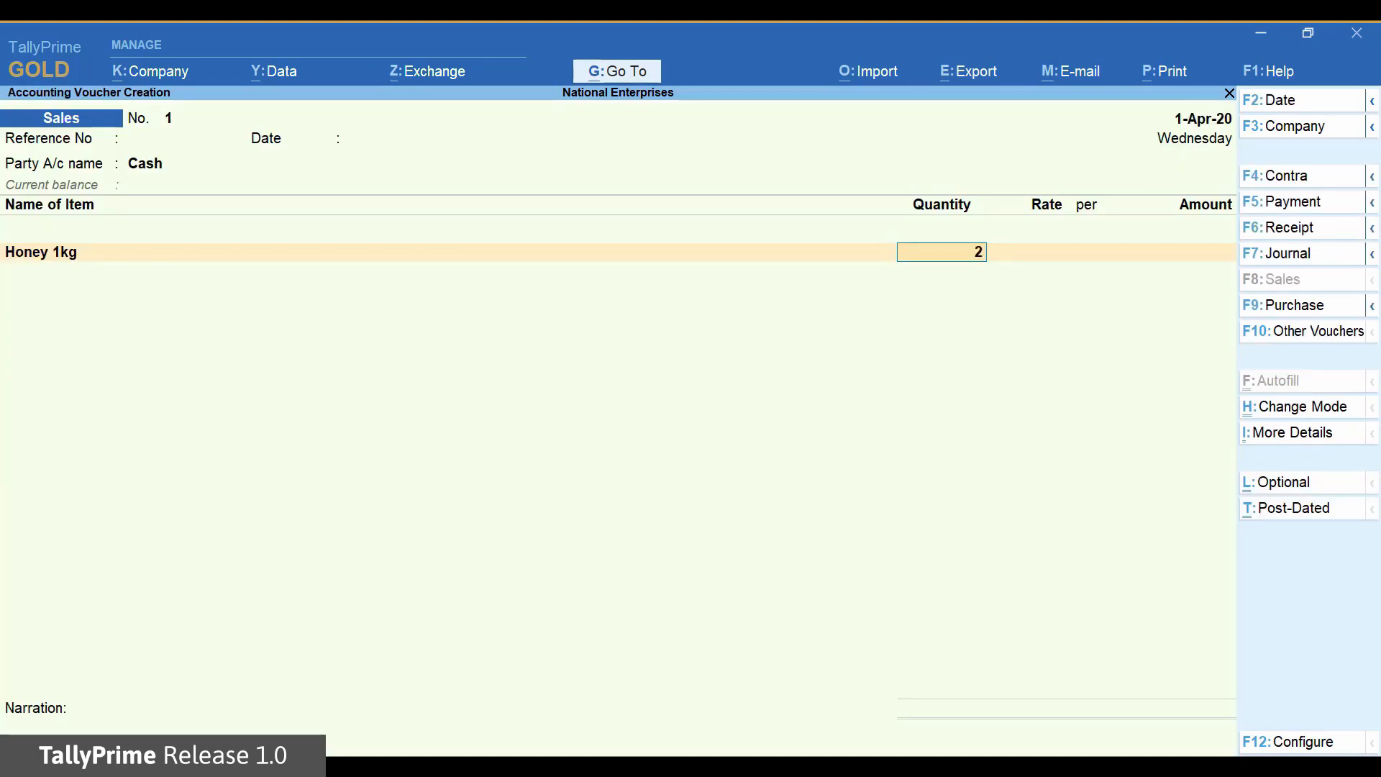
{"action": "type", "text": "5"}
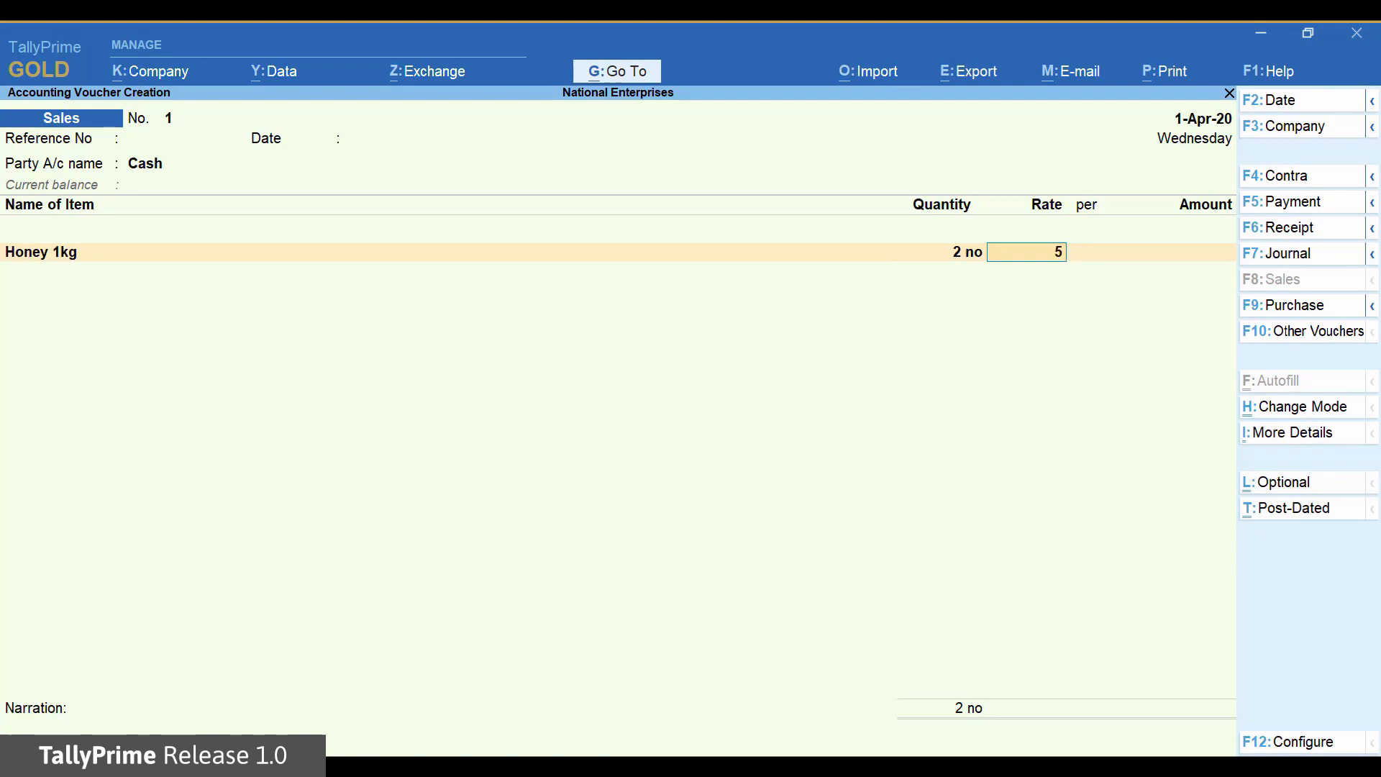
{"action": "type", "text": "540"}
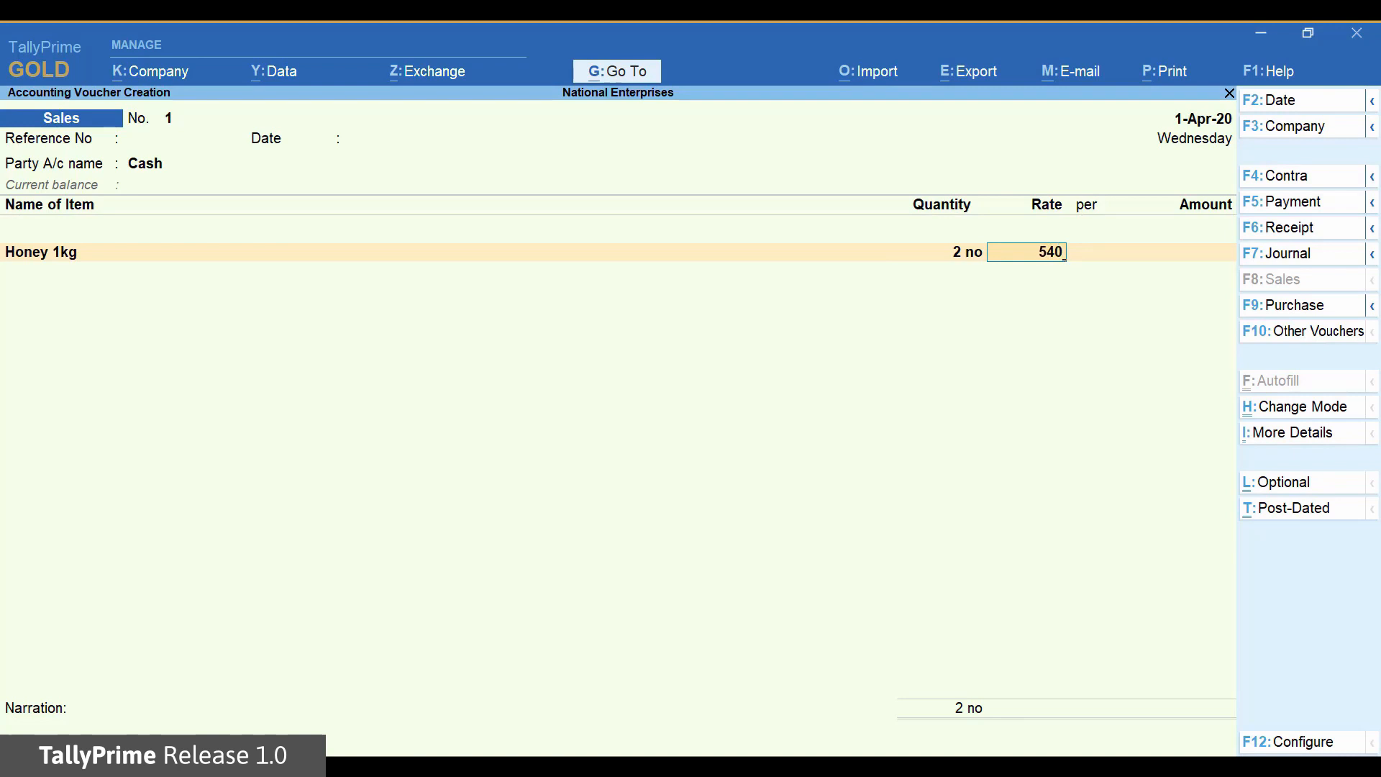
{"action": "key", "text": "Enter"}
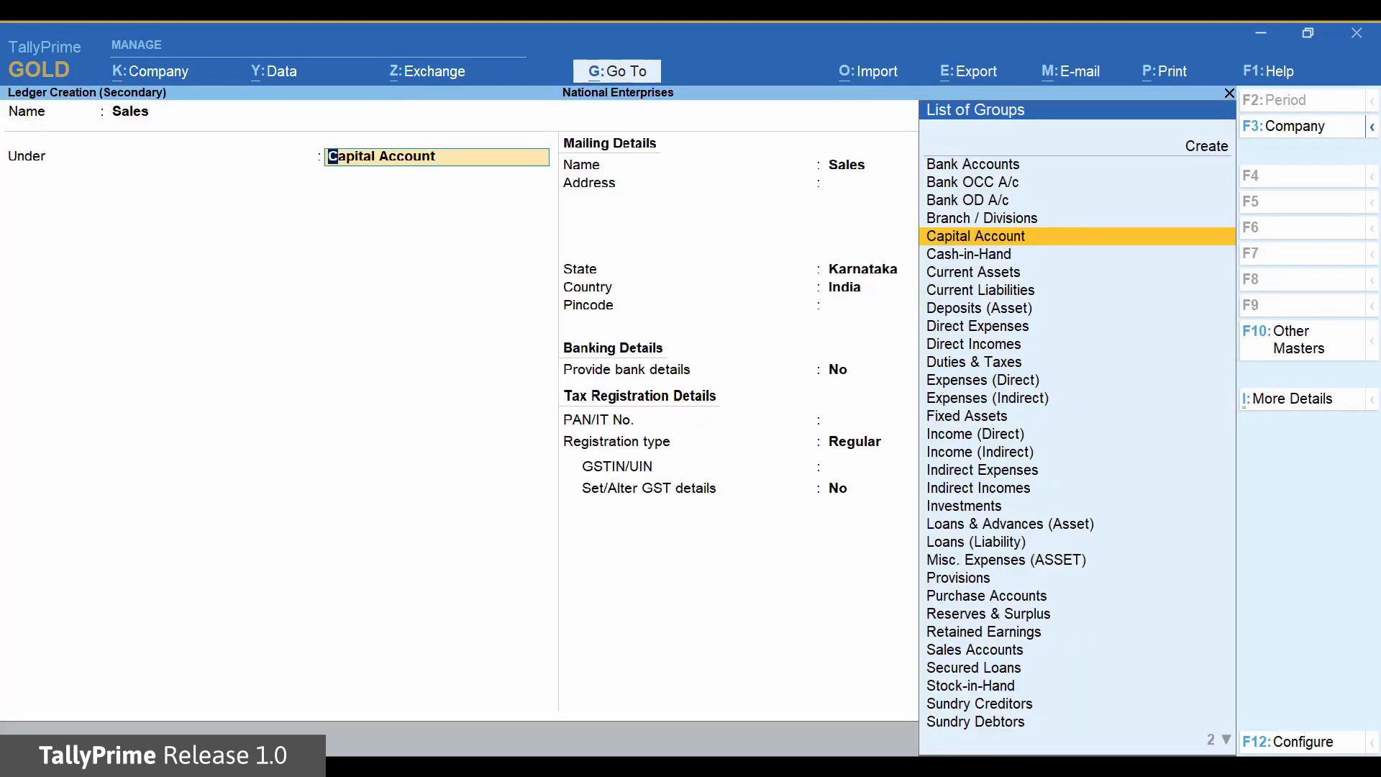
{"action": "left_click", "coordinate": [975, 648]}
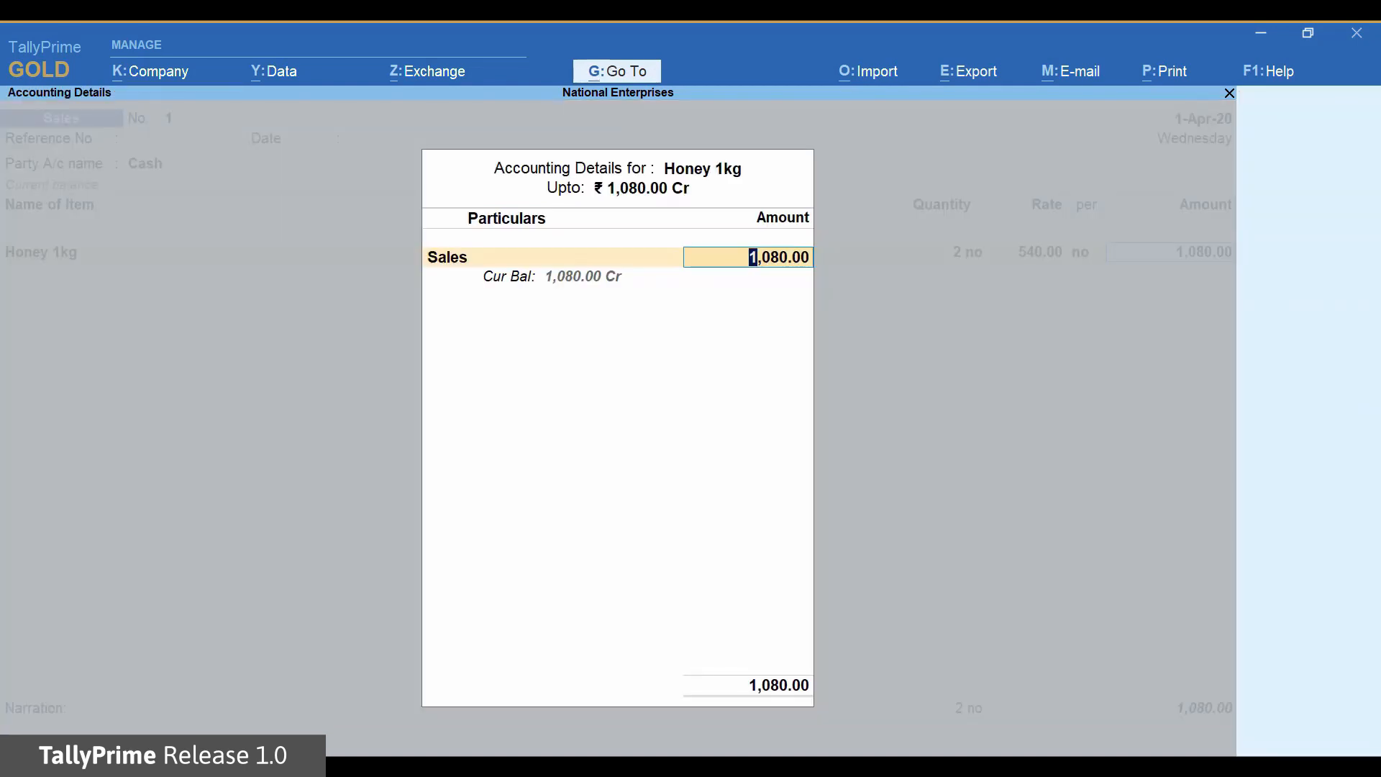
{"action": "key", "text": "Enter"}
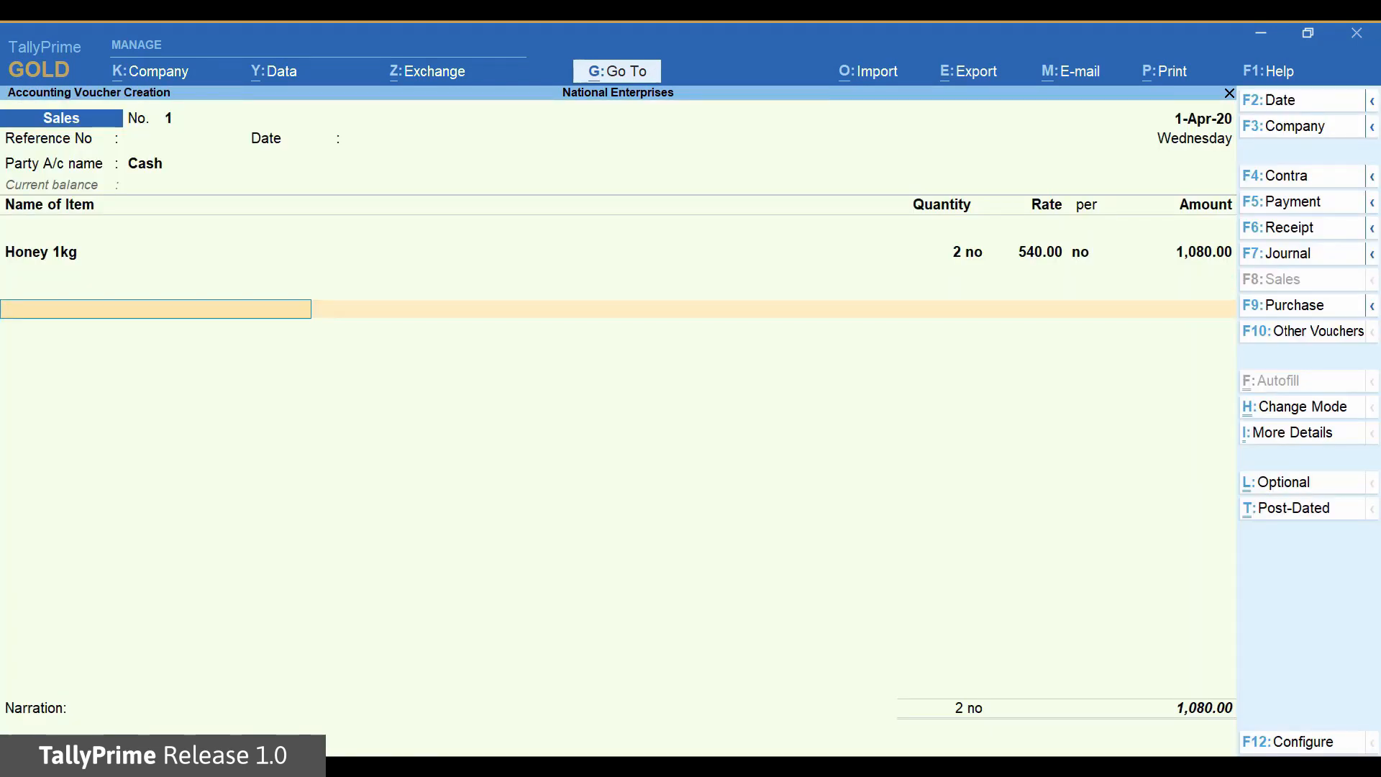
{"action": "key", "text": "Enter"}
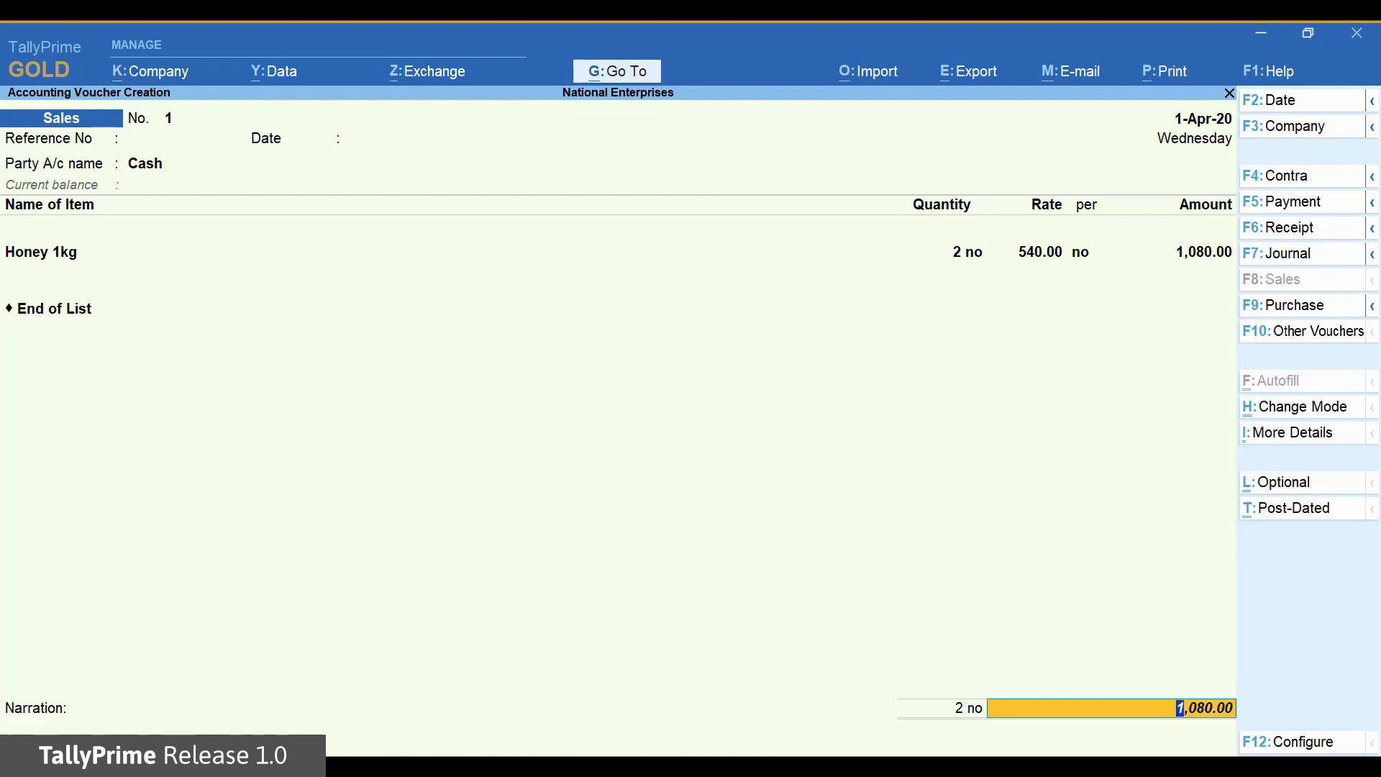
{"action": "key", "text": "enter"}
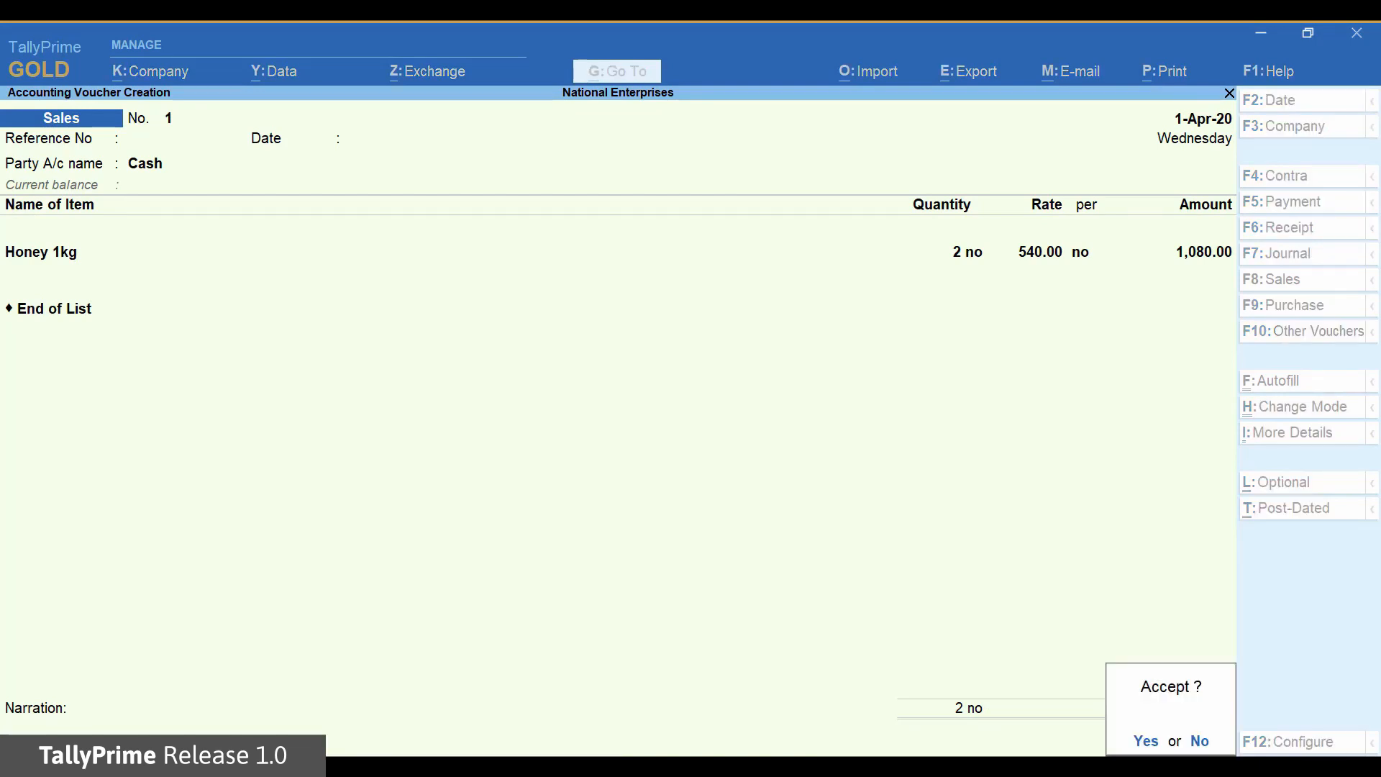
- Accept sales voucher No. 1 for 1,080, reopen it with Page Up and check the Print options
{"action": "left_click", "coordinate": [1145, 741]}
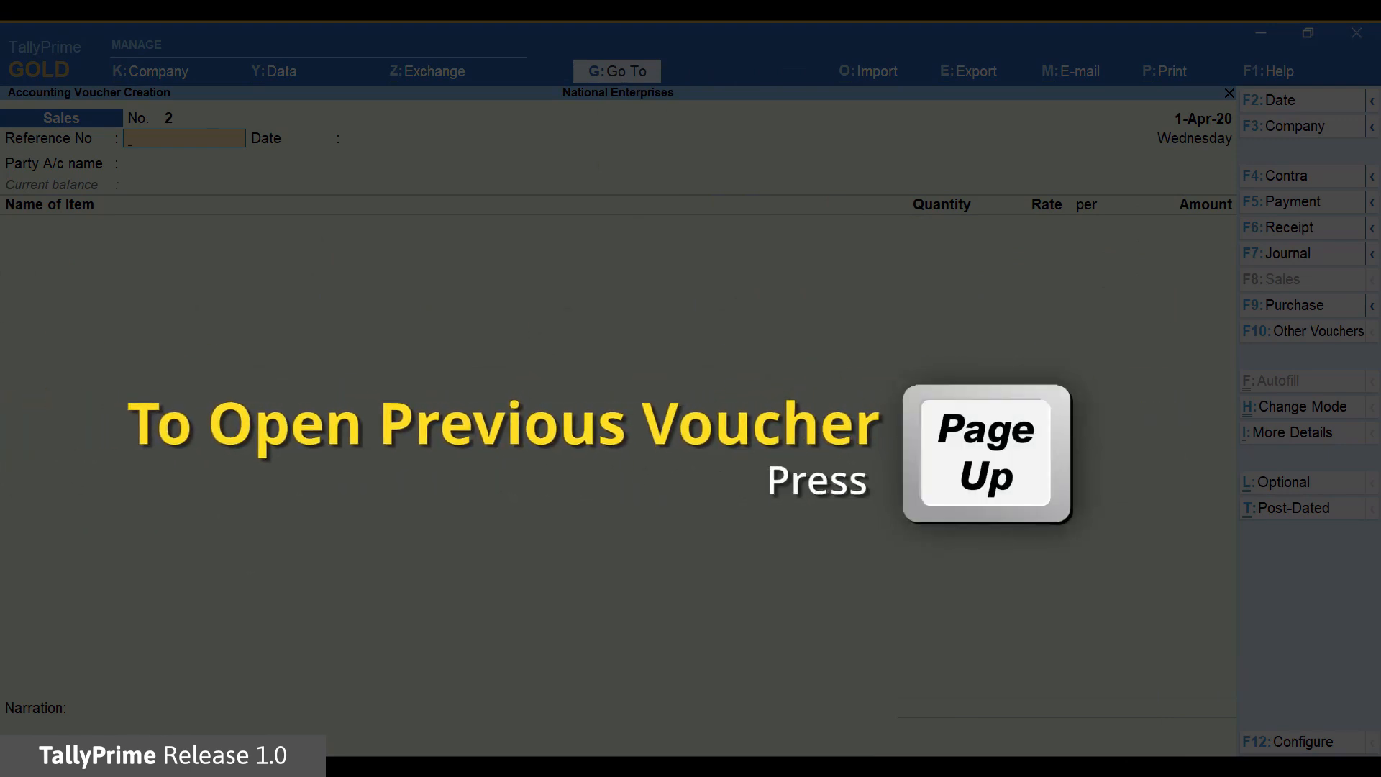
{"action": "key", "text": "PageUp"}
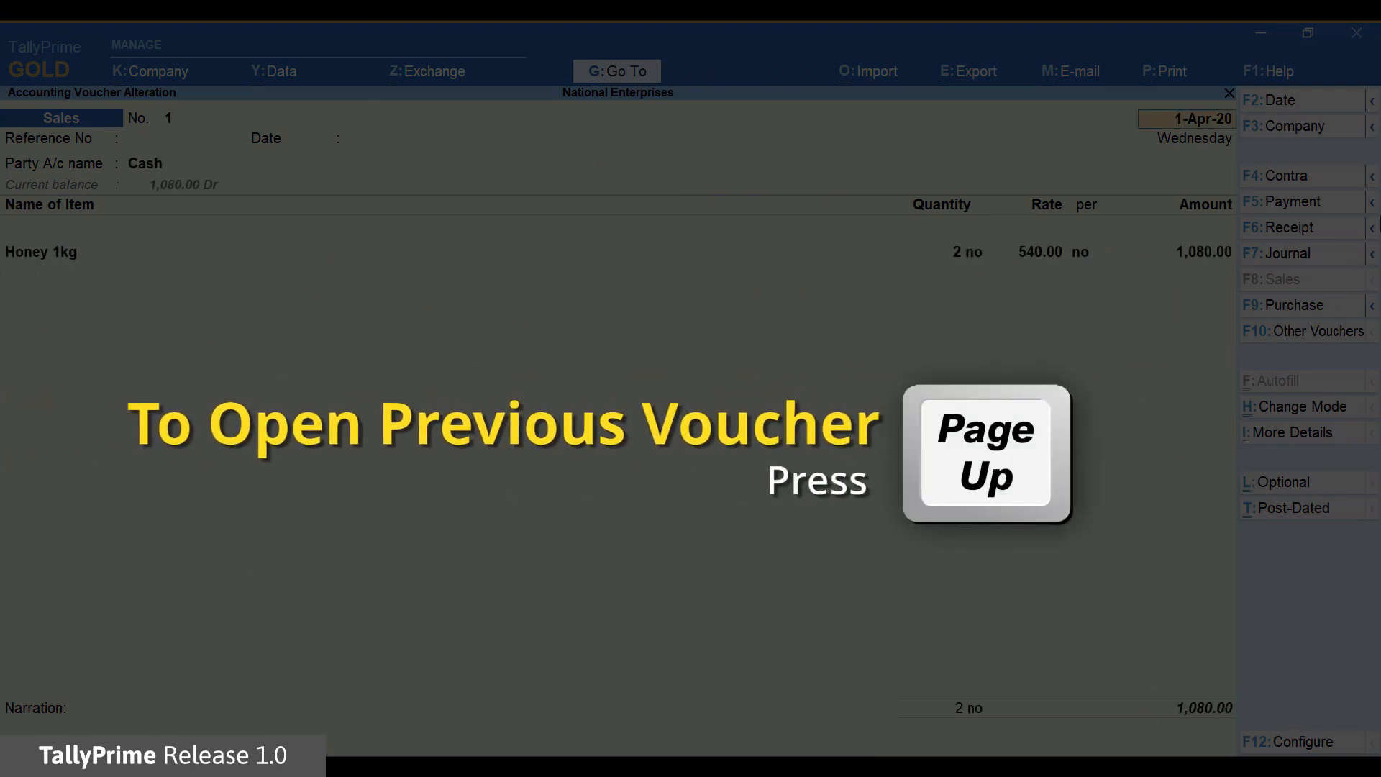
{"action": "left_click", "coordinate": [1165, 70]}
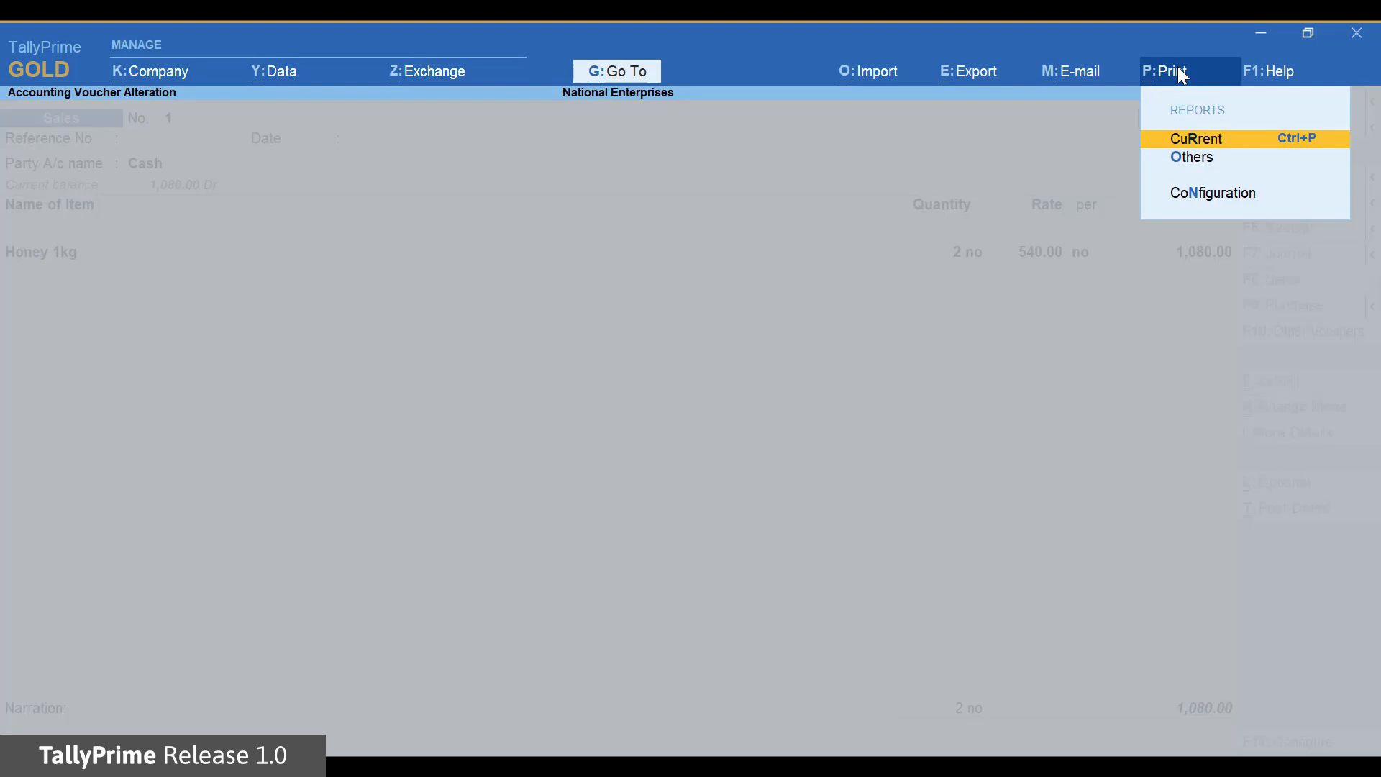
{"action": "left_click", "coordinate": [1194, 139]}
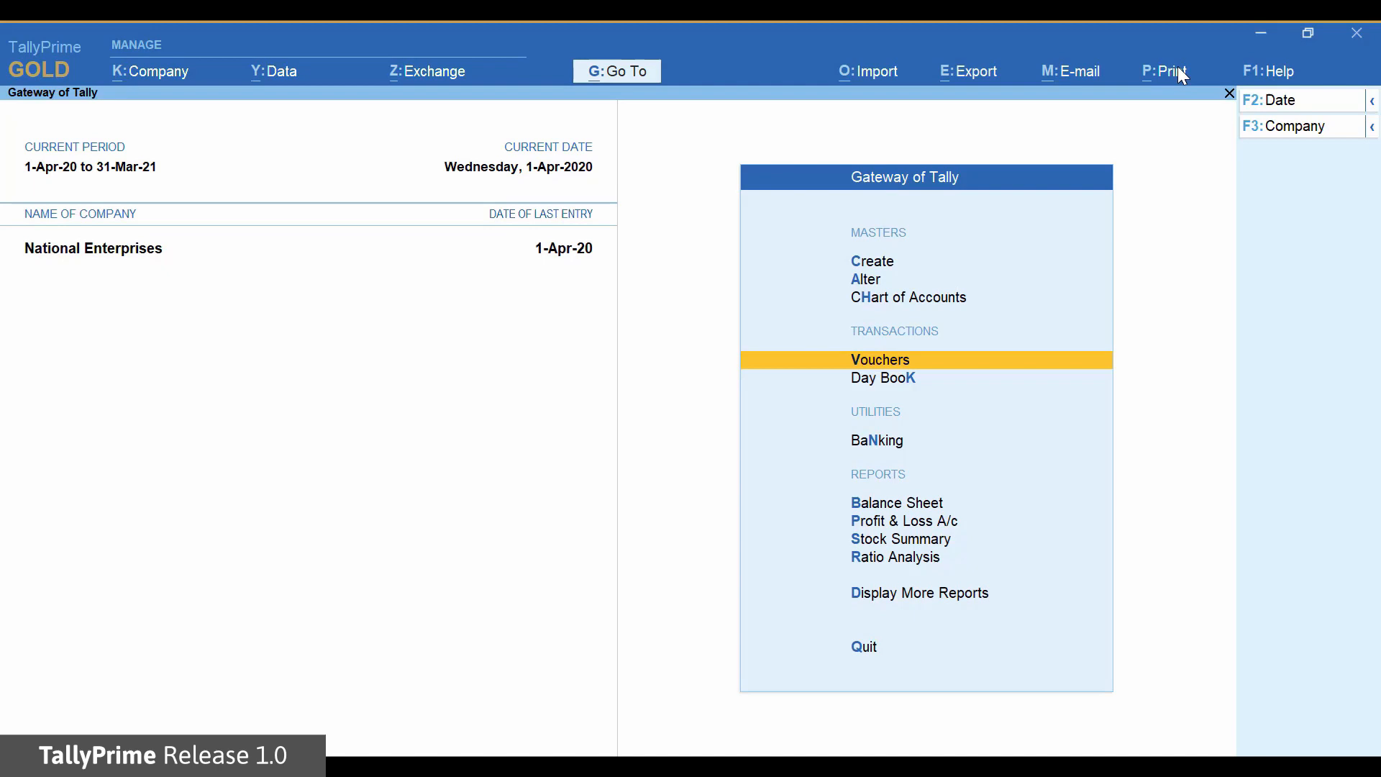
- Show the Trial Balance via Display More Reports, then bring up the List of Reports from Go To
{"action": "left_click", "coordinate": [883, 377]}
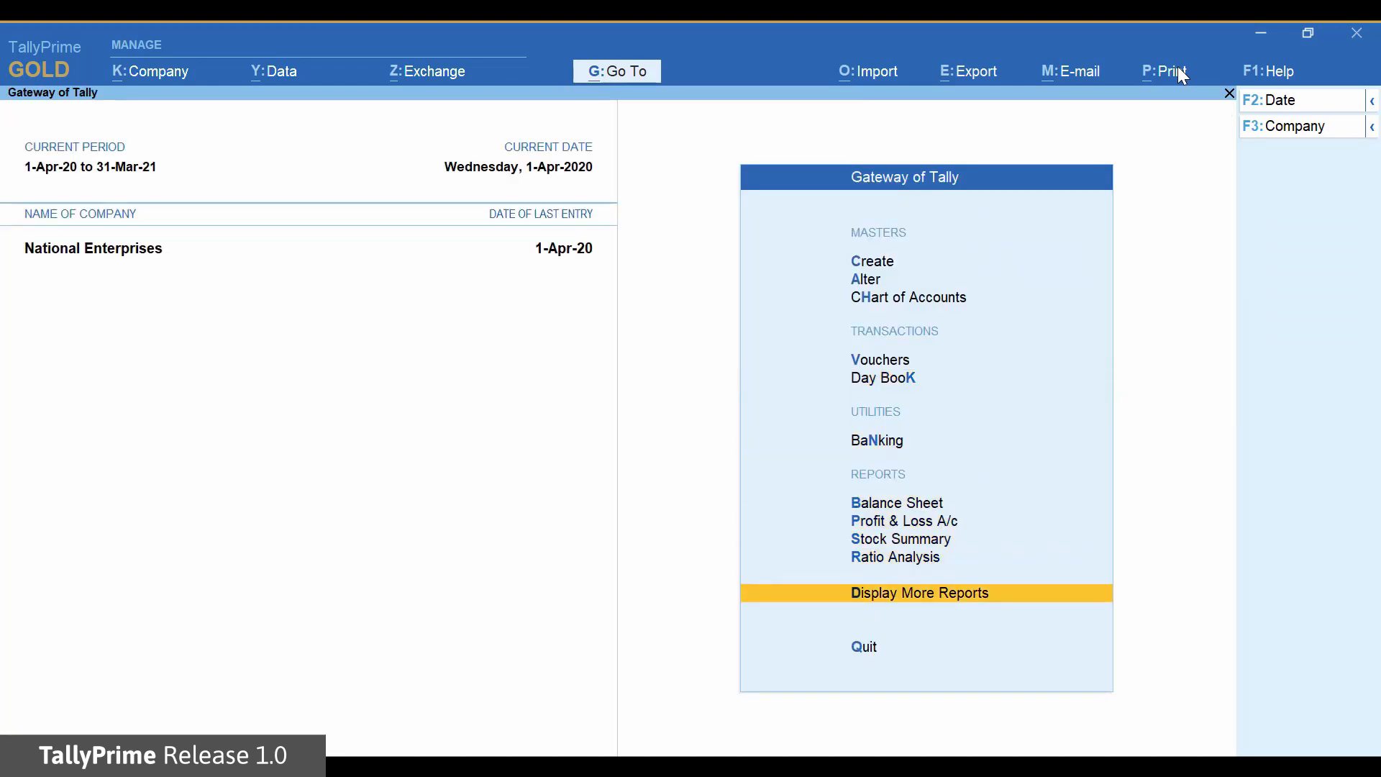
{"action": "left_click", "coordinate": [919, 593]}
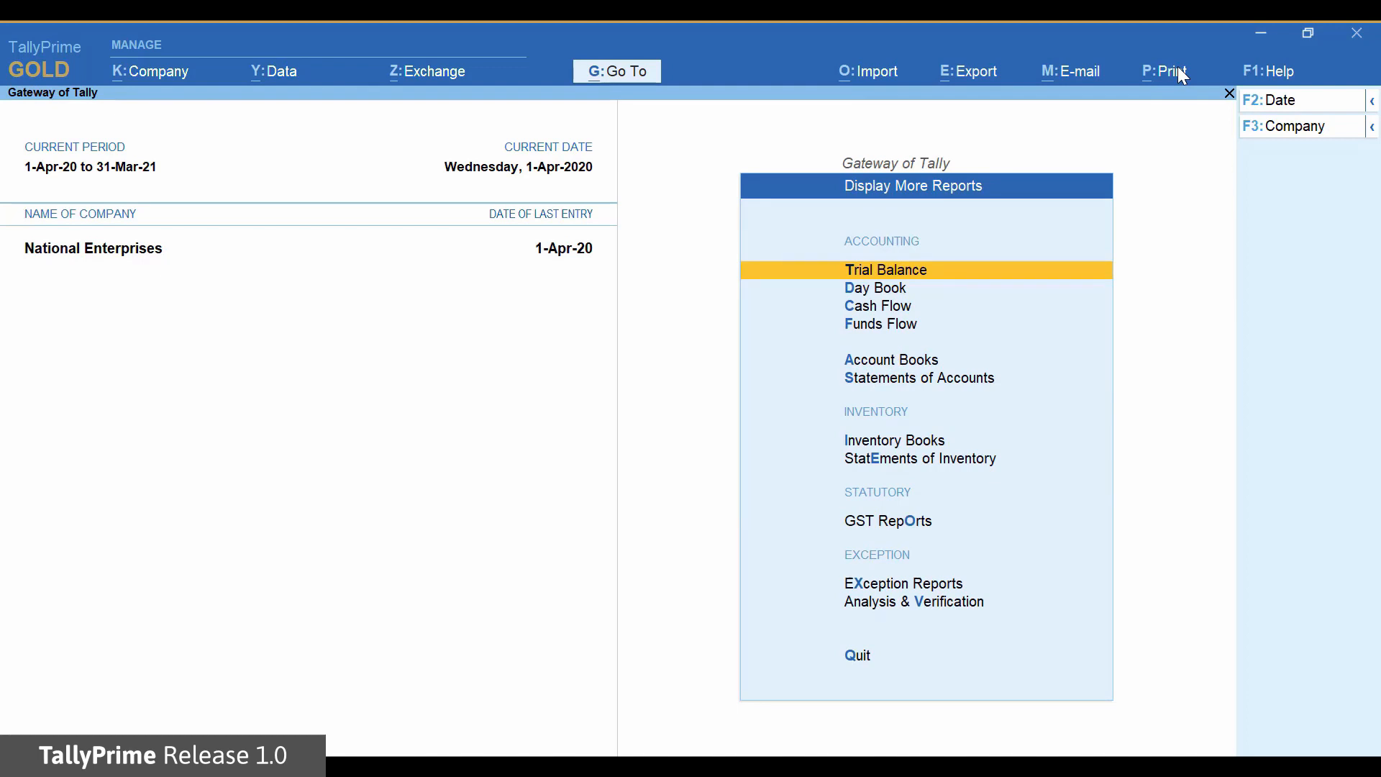
{"action": "left_click", "coordinate": [886, 271]}
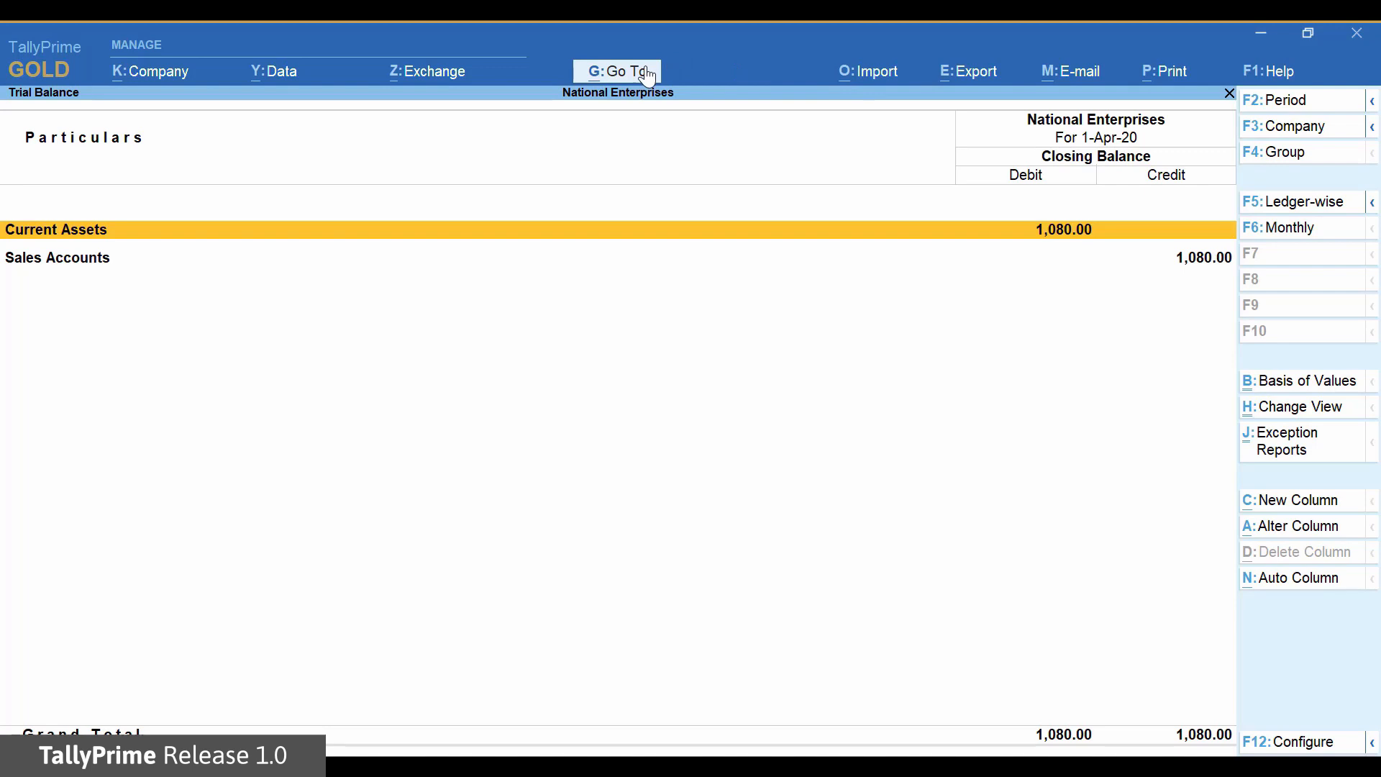
{"action": "left_click", "coordinate": [622, 72]}
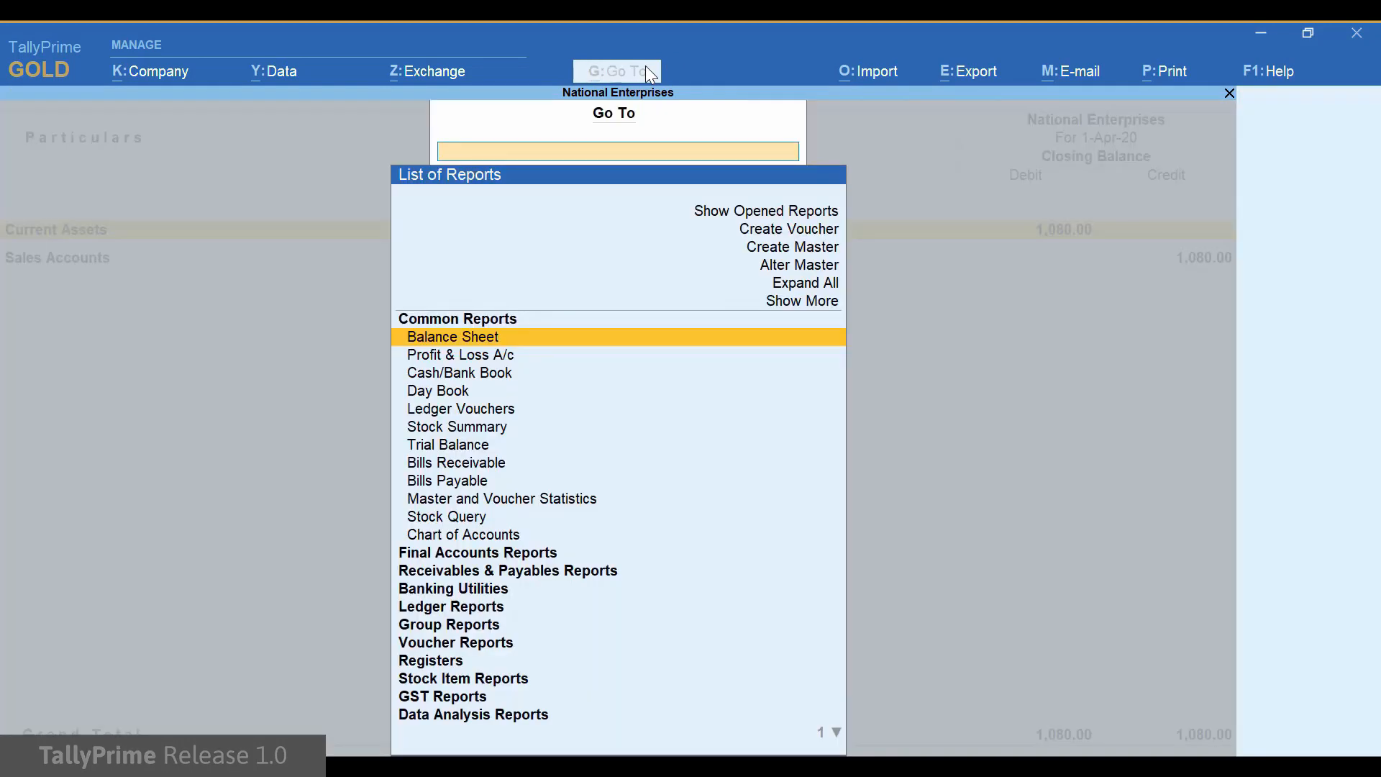